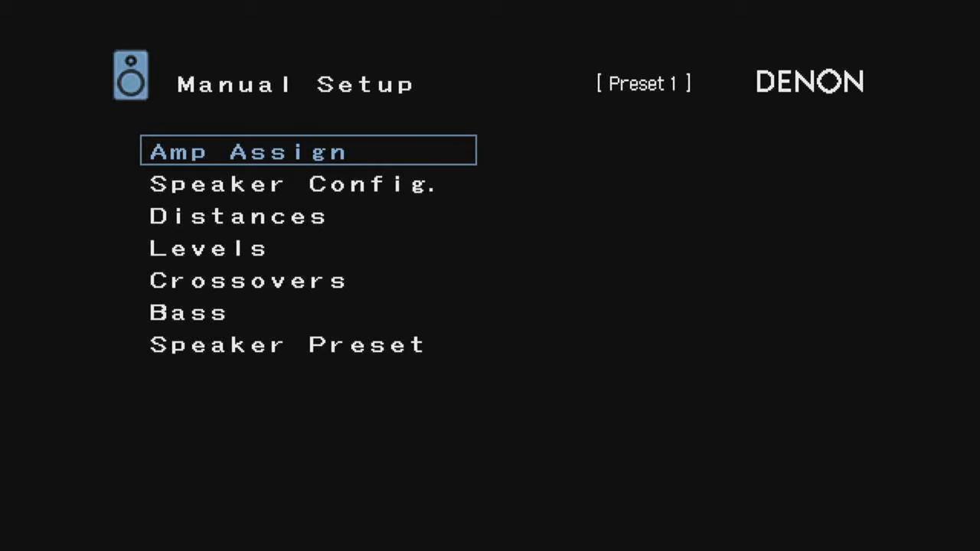
Step: Cycle Amp Assign mode through Surround Dolby and Surround Back to Top Front, then exit
left_click(308, 151)
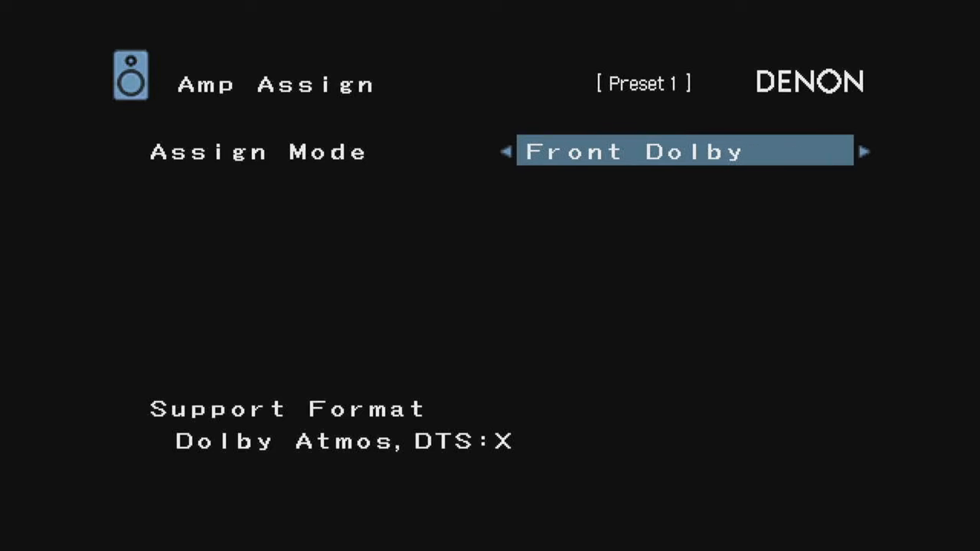
left_click(863, 151)
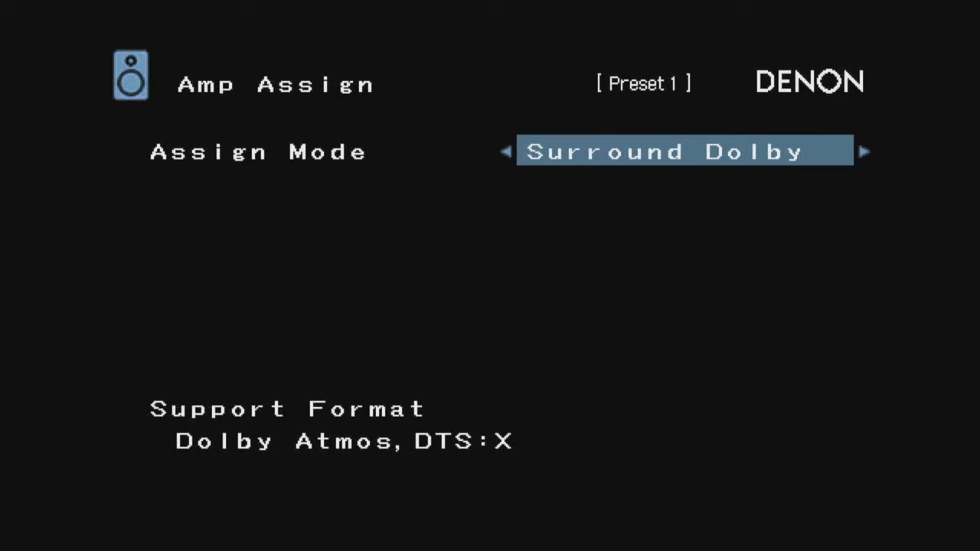
left_click(864, 151)
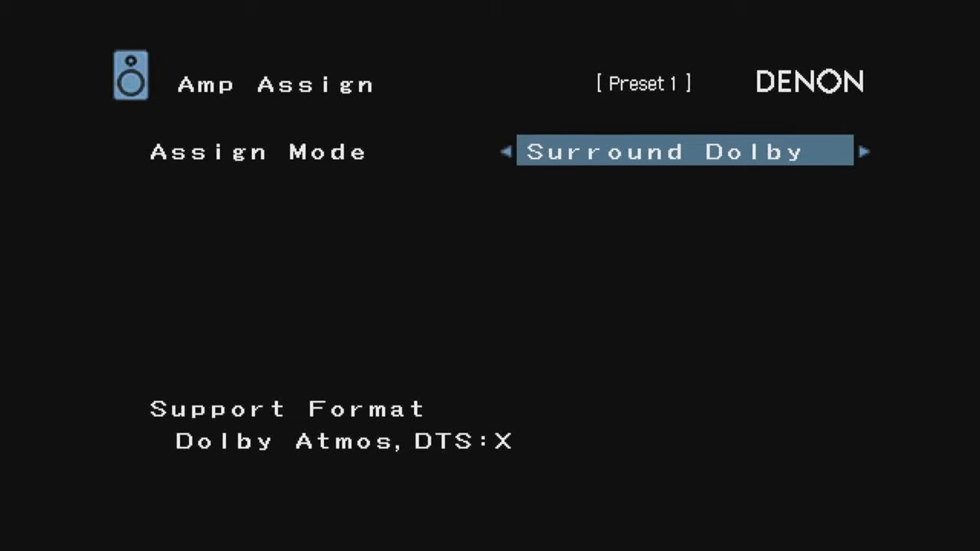
left_click(864, 151)
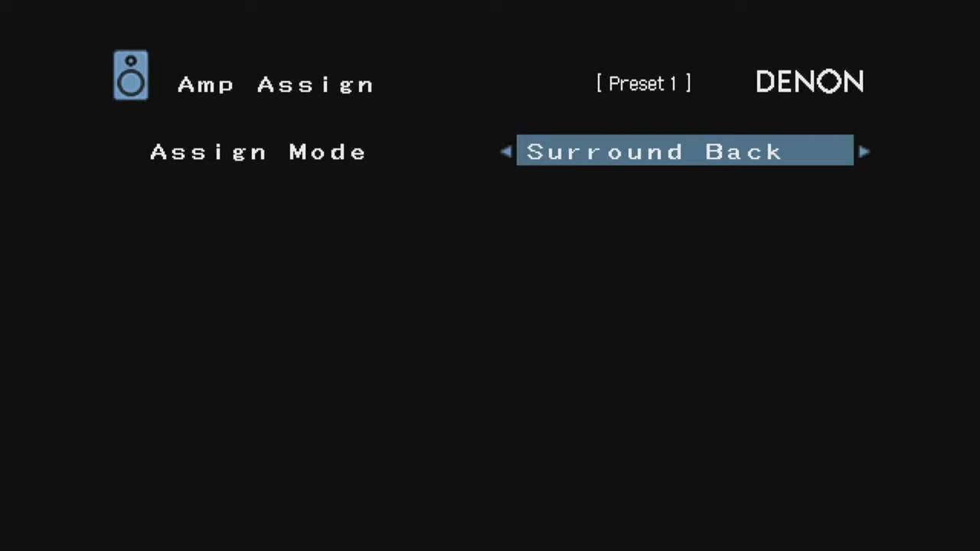
left_click(864, 150)
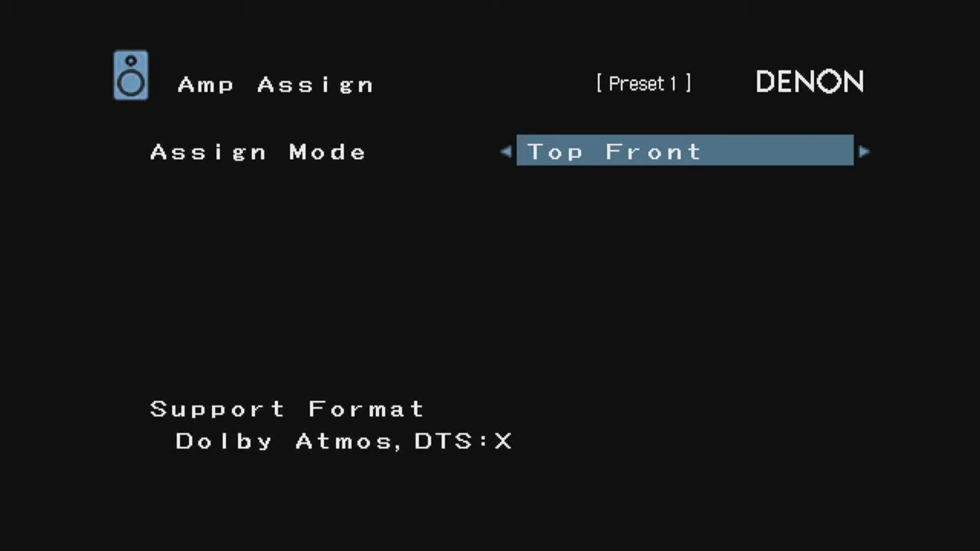
left_click(865, 151)
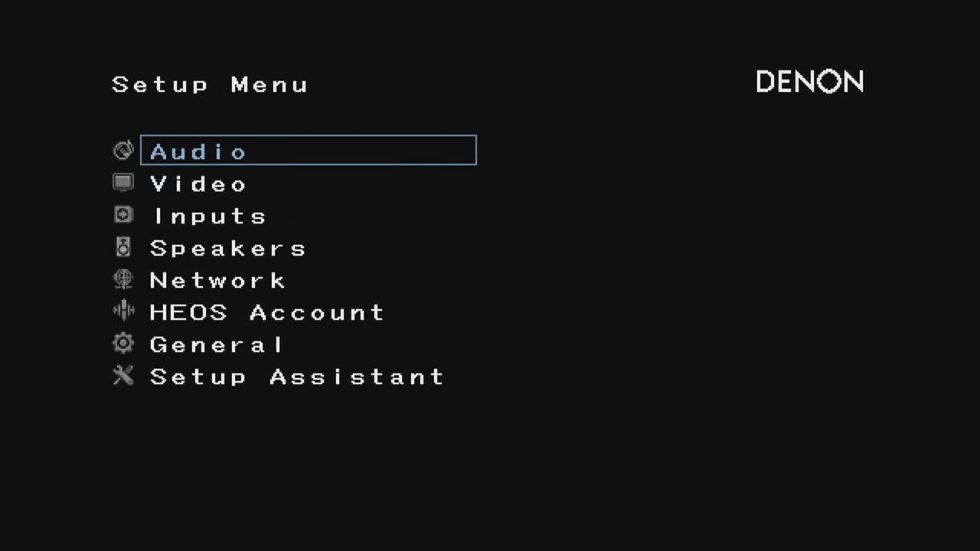
left_click(199, 152)
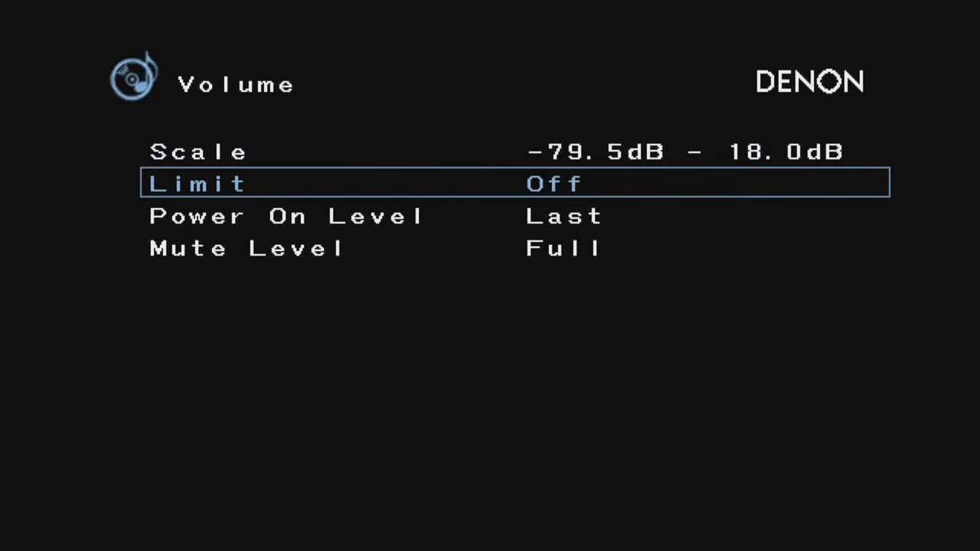
Step: Review the volume Limit and Power On Level settings before moving on to Audyssey
key("Down")
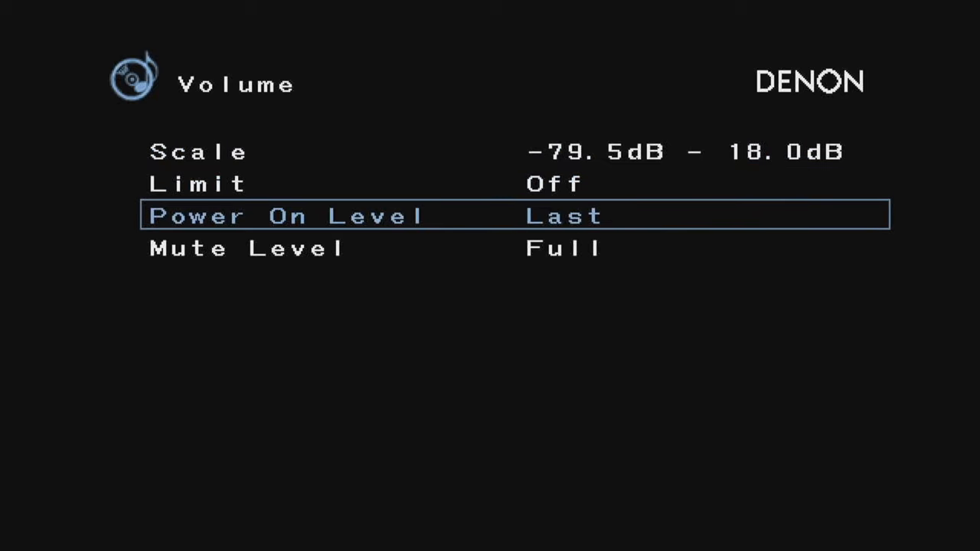
key("Down")
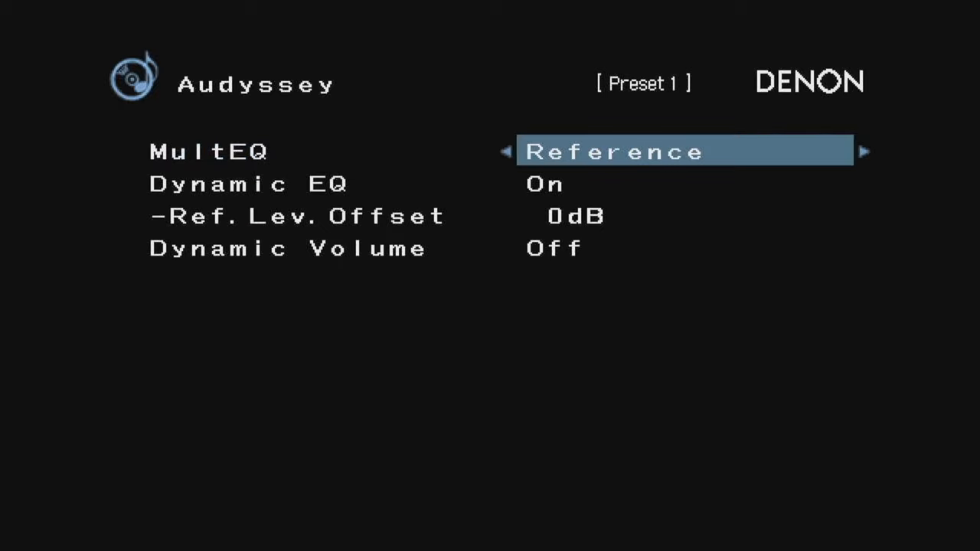
Step: Confirm Audyssey MultEQ is Reference and Dynamic EQ is On
left_click(864, 151)
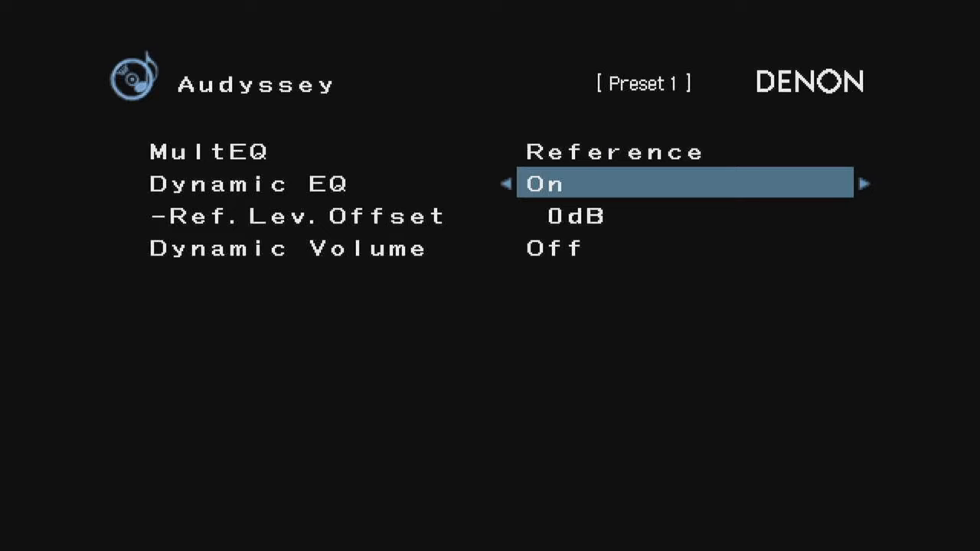
key("Down")
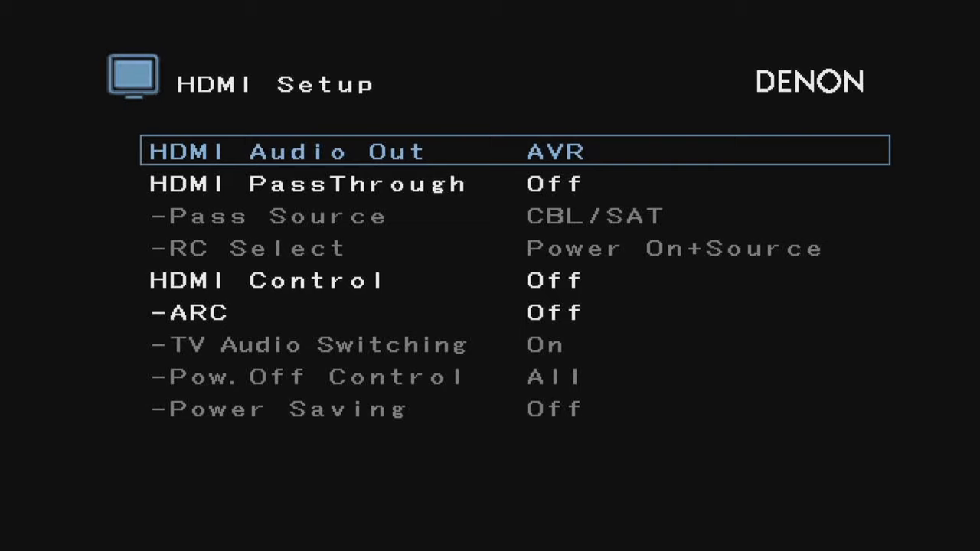
Step: Turn HDMI PassThrough On, view Pass Source, then set PassThrough back Off
key("Down")
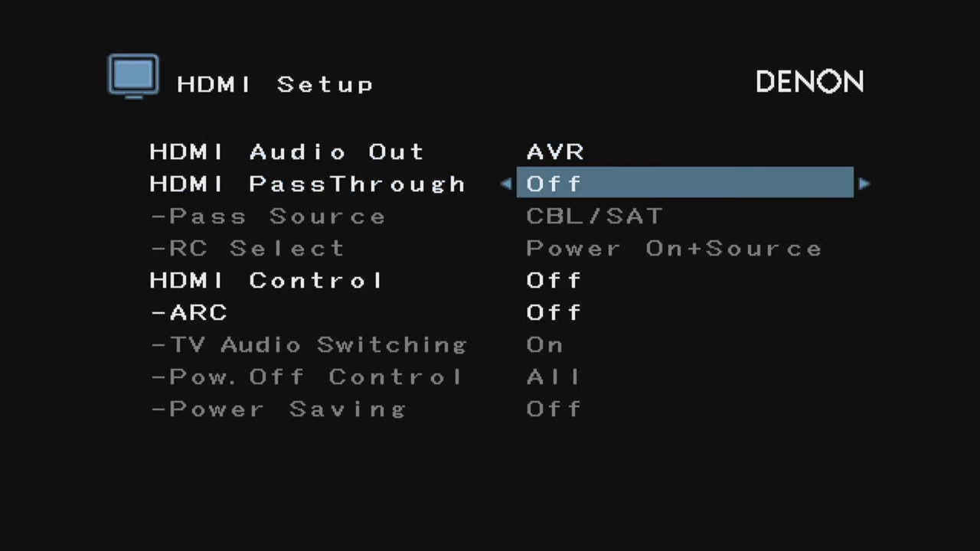
left_click(864, 183)
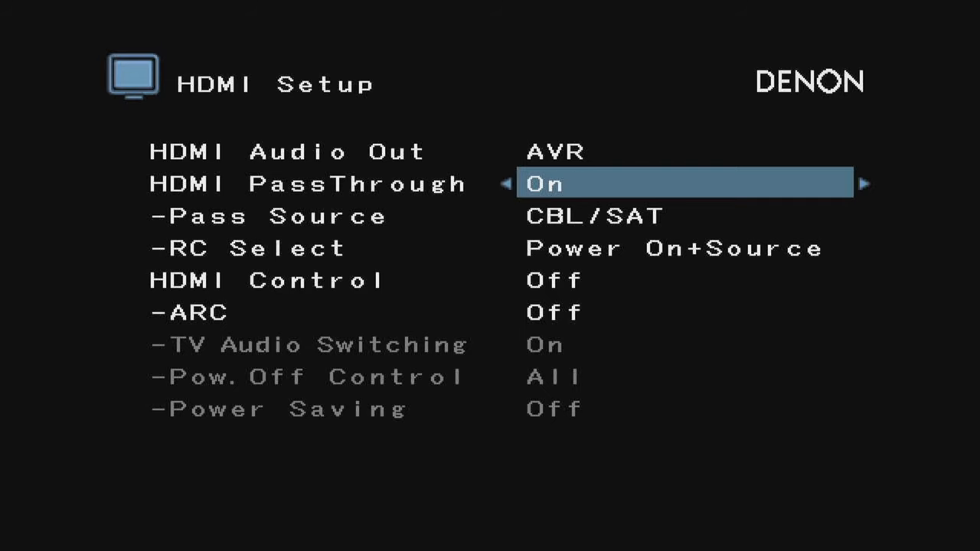
key("Down")
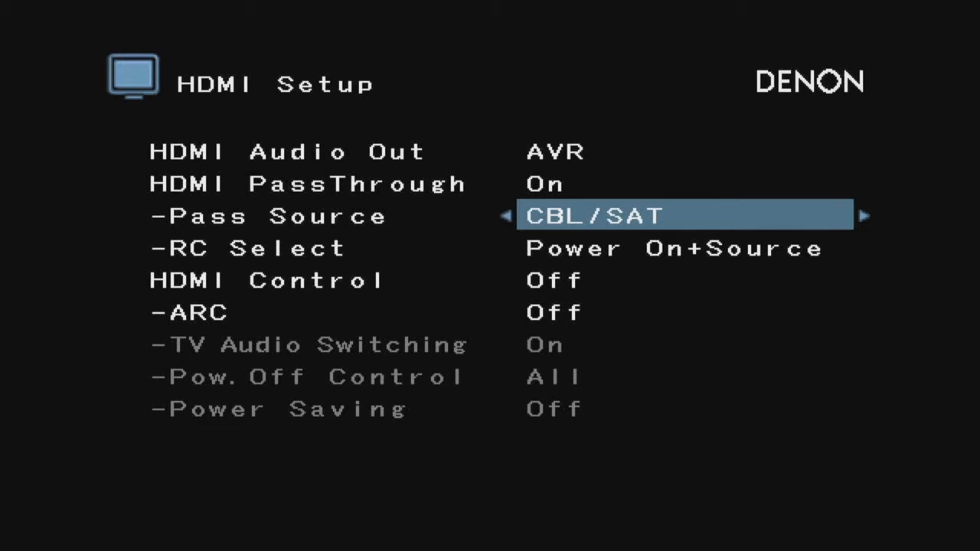
key("Up")
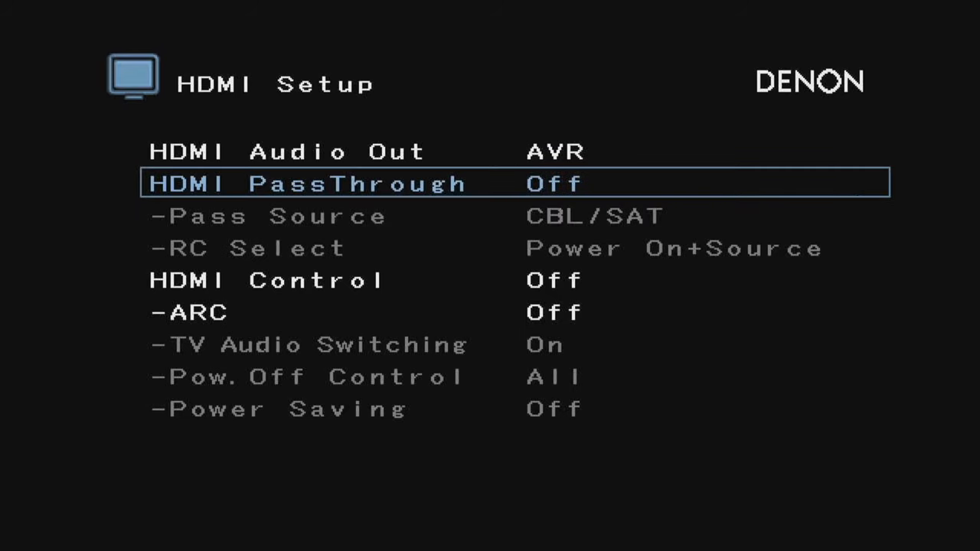
key("Down")
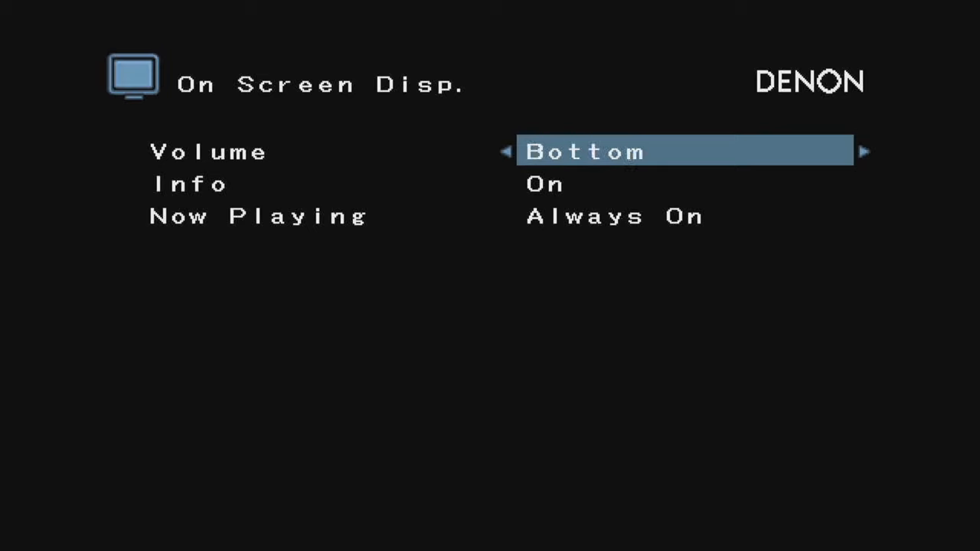
Step: Review the Volume Bottom, Info On and Now Playing Always On display options
key("Down")
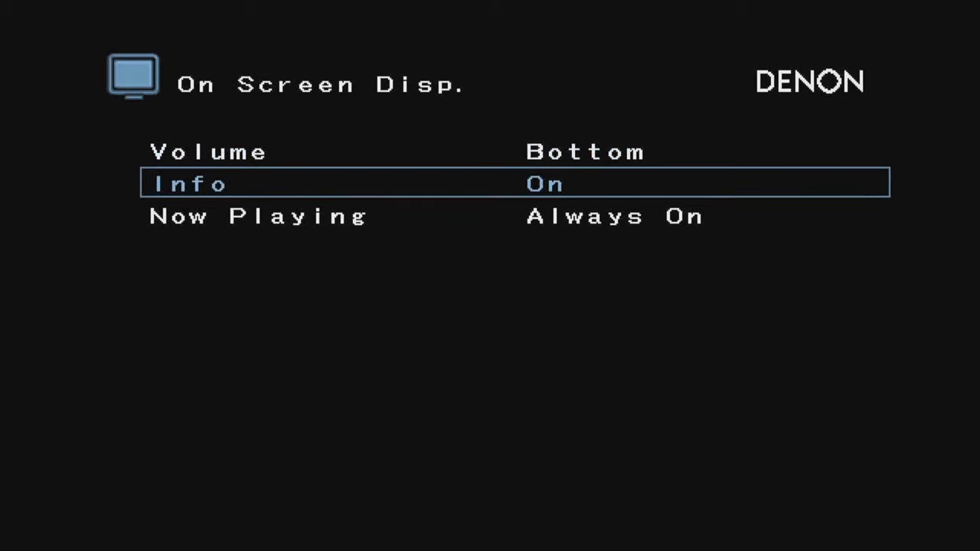
key("Down")
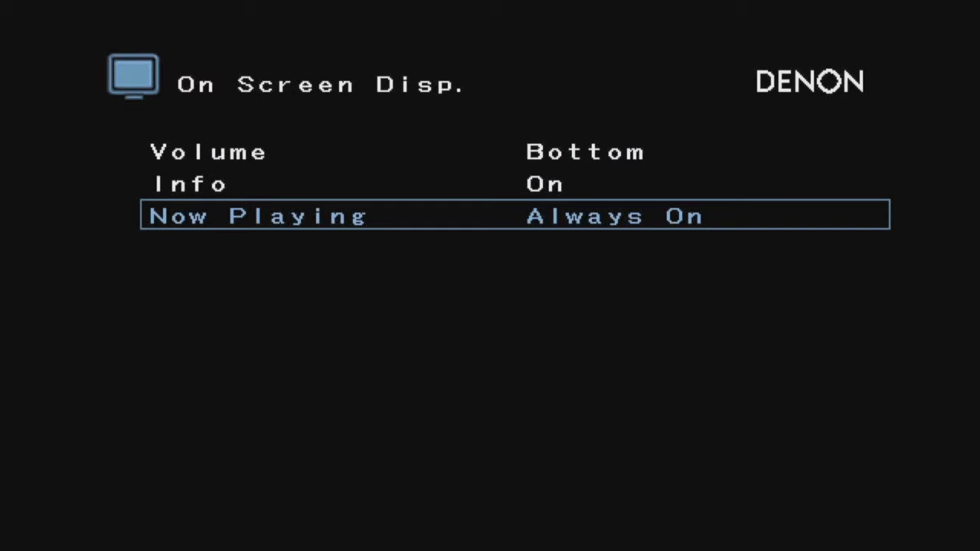
key("Up")
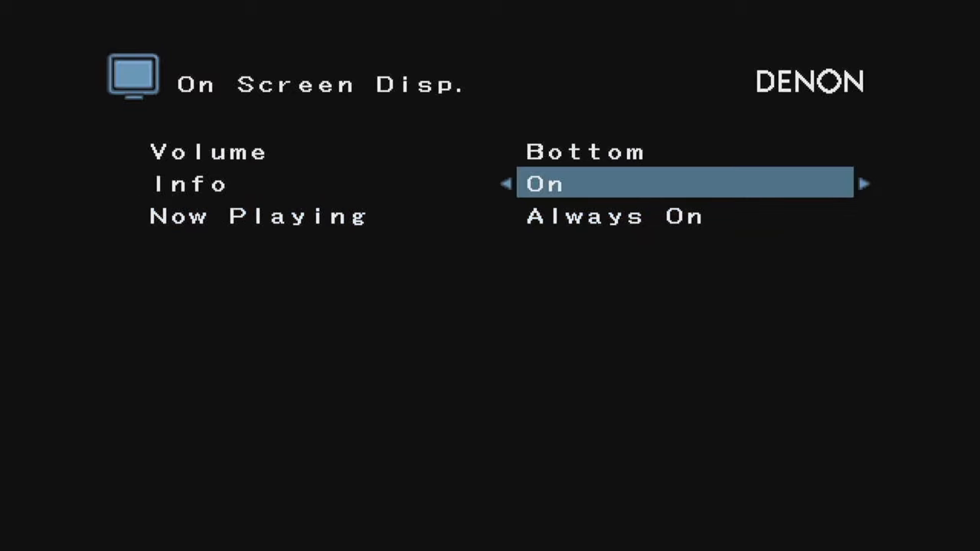
key("Down")
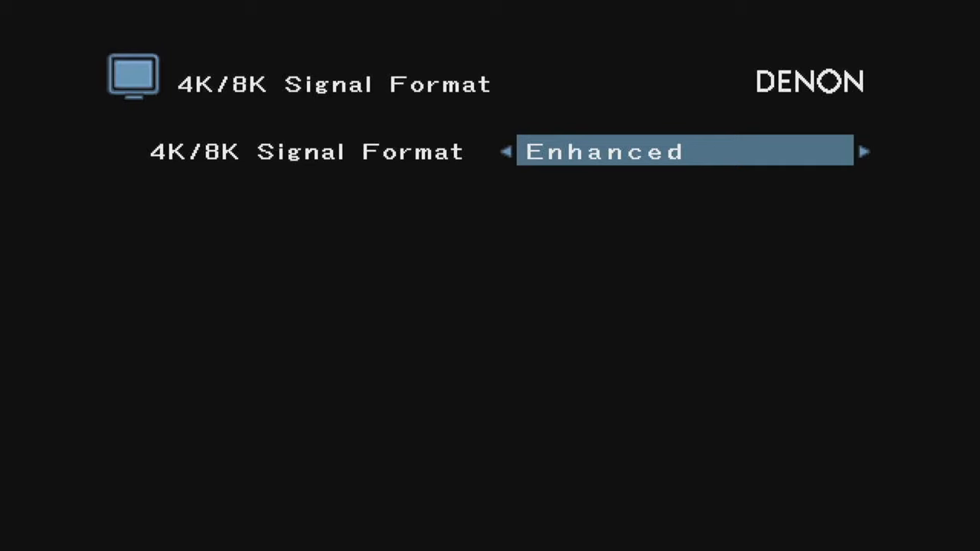
Step: Switch the 4K/8K Signal Format from Enhanced to Standard
left_click(506, 151)
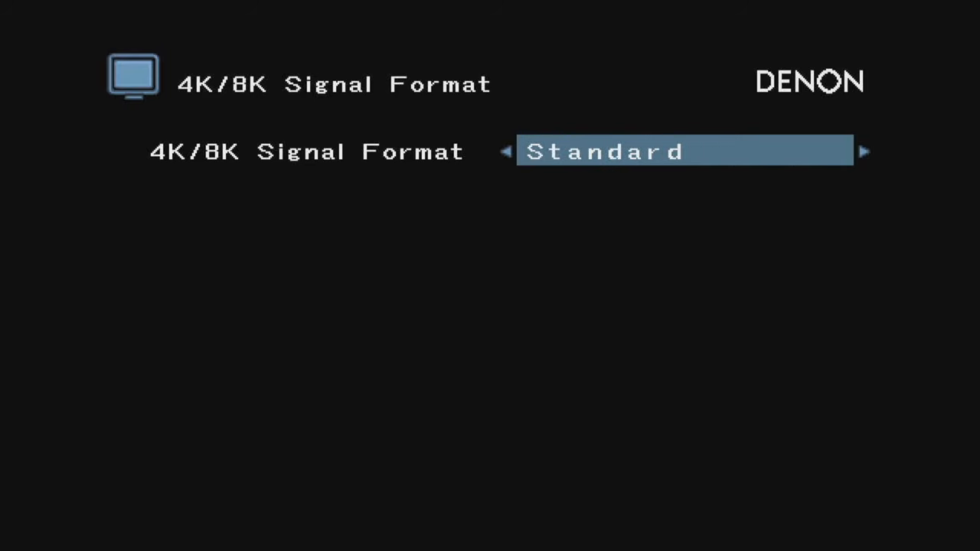
left_click(865, 150)
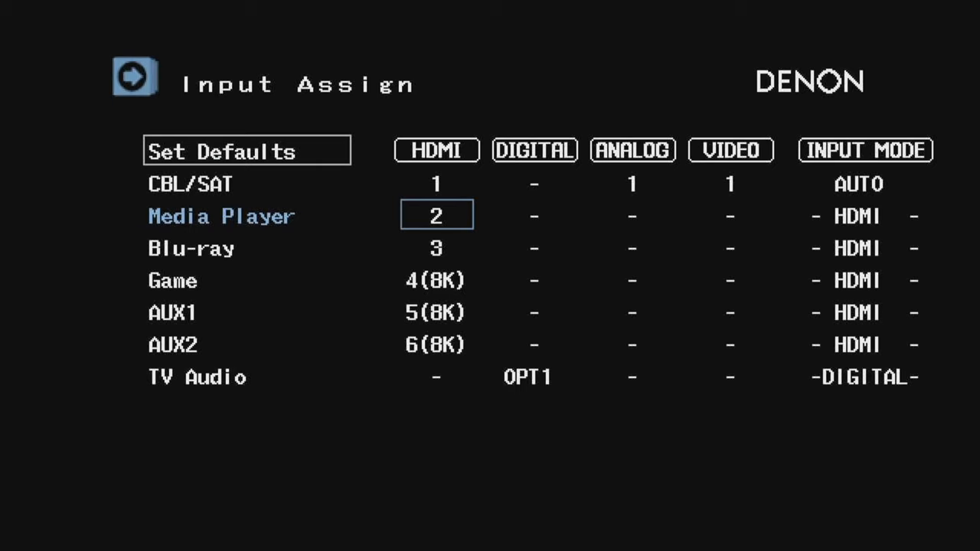
Step: Try OPT1 and OPT2 as CBL/SAT's digital input, then clear it to '-'
key("Up")
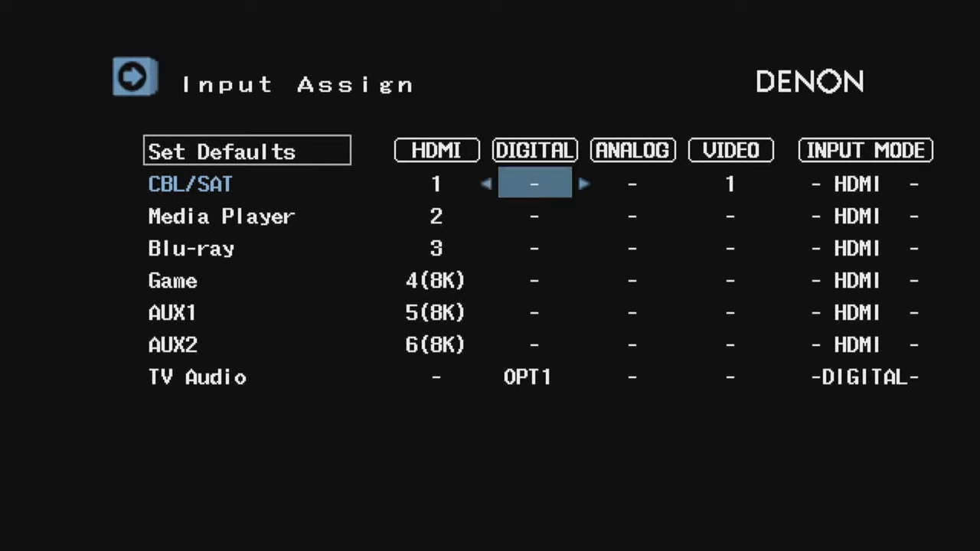
left_click(584, 184)
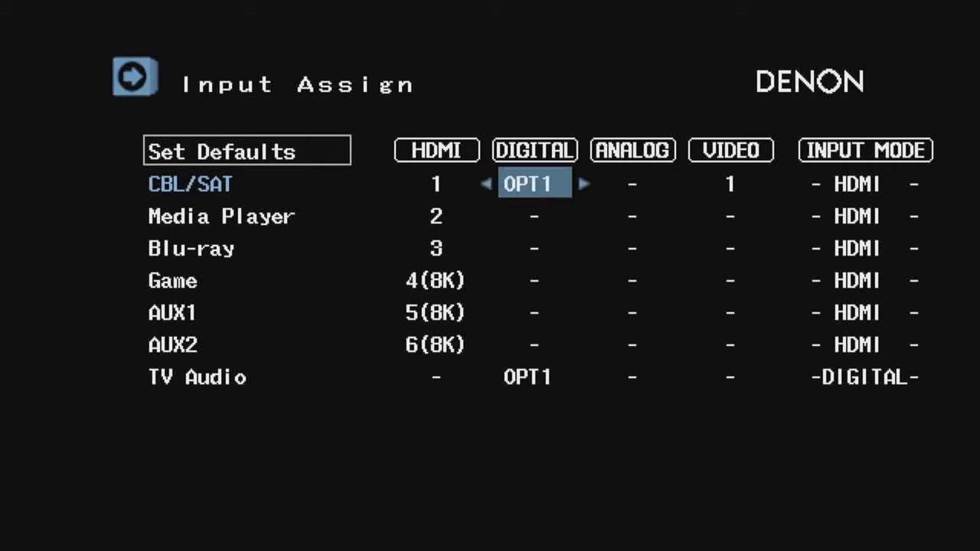
left_click(584, 183)
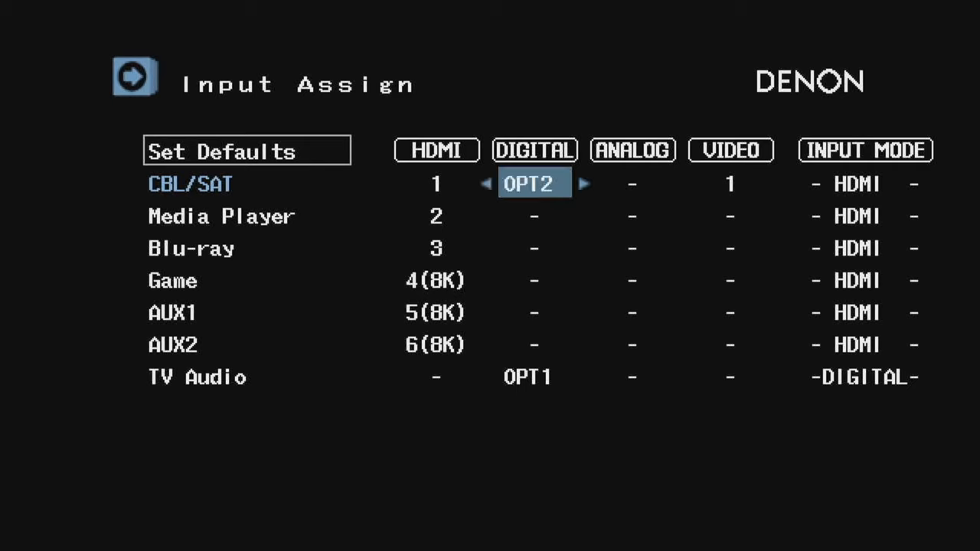
left_click(486, 184)
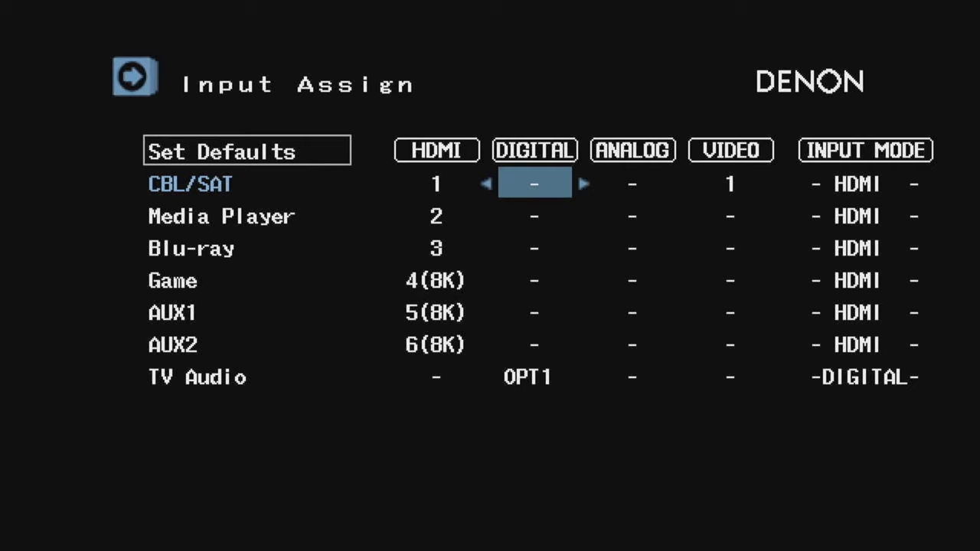
key("Right")
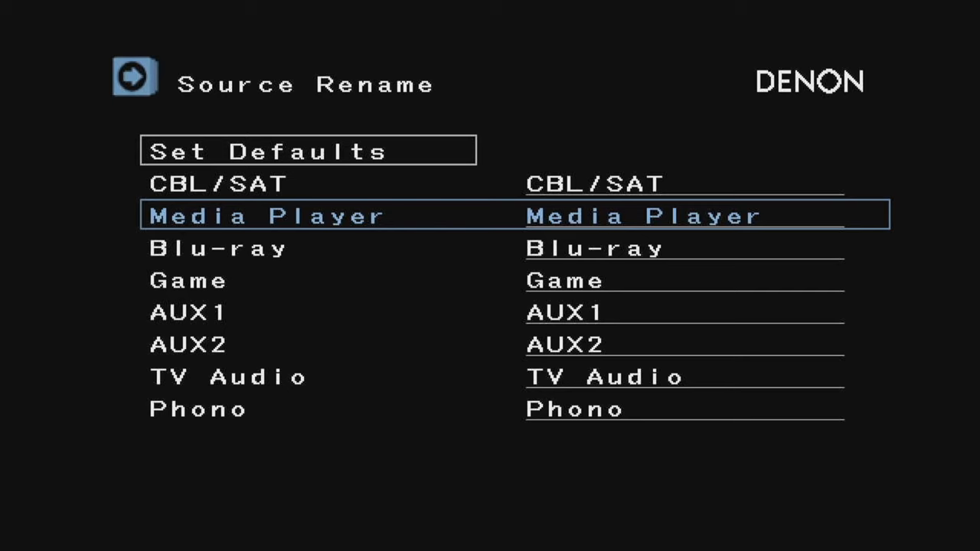
Step: Open the Blu-ray rename keyboard and exit with the name unchanged
key("Down")
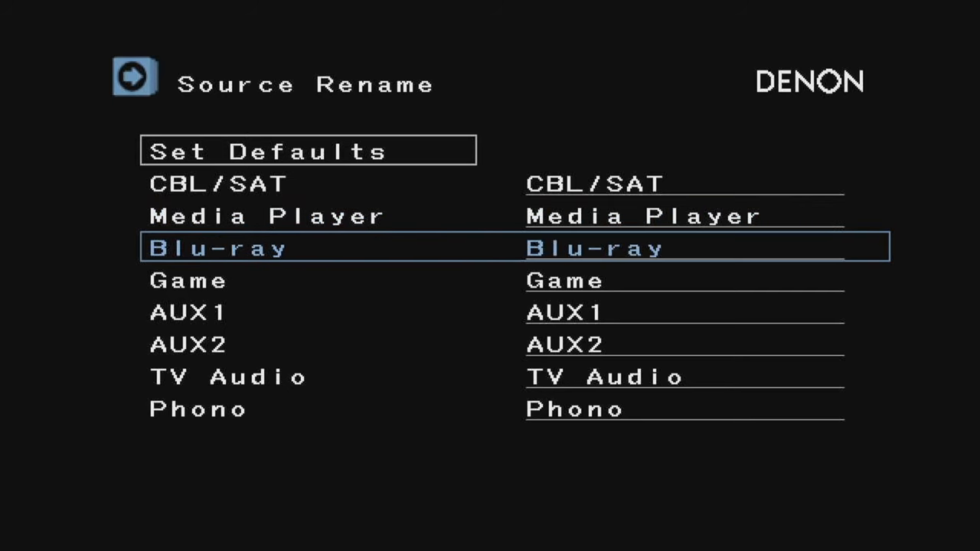
left_click(216, 247)
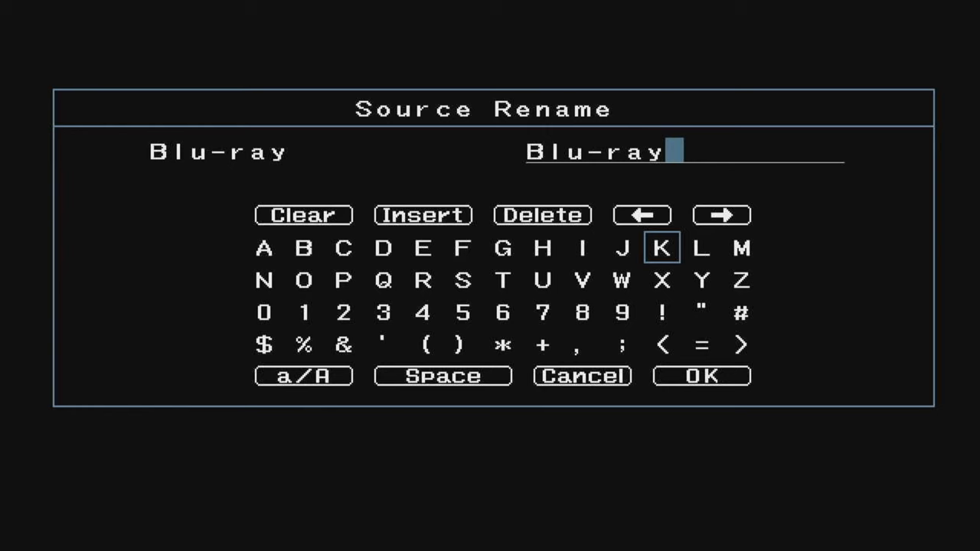
left_click(582, 375)
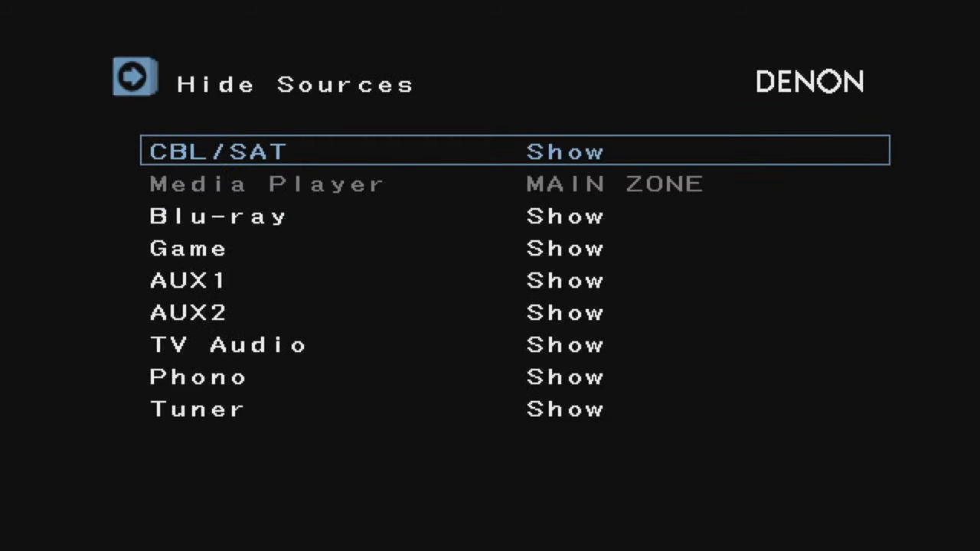
Step: Scroll the Hide Sources list, leaving Blu-ray and all other sources set to Show
key("Down")
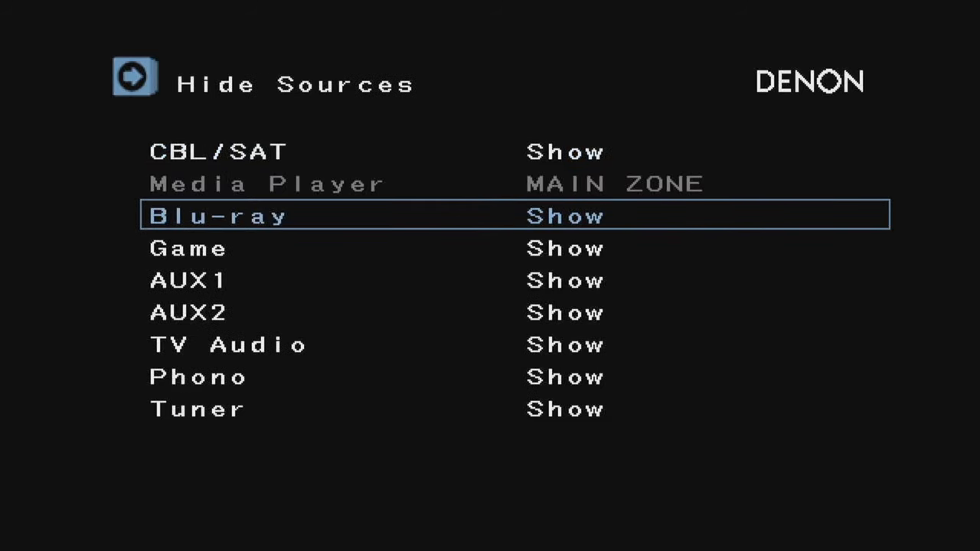
key("down")
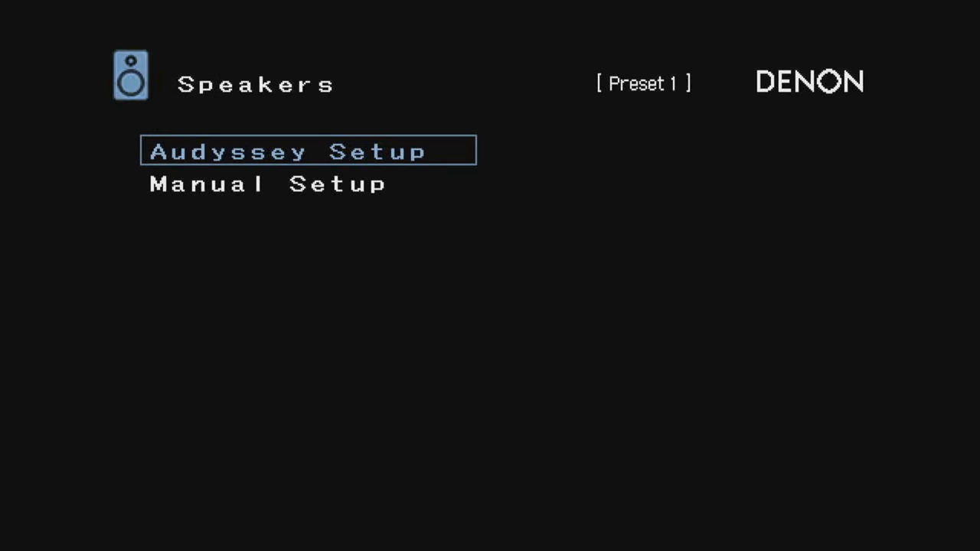
Step: Open Audyssey Setup and back out of its introduction page
left_click(310, 151)
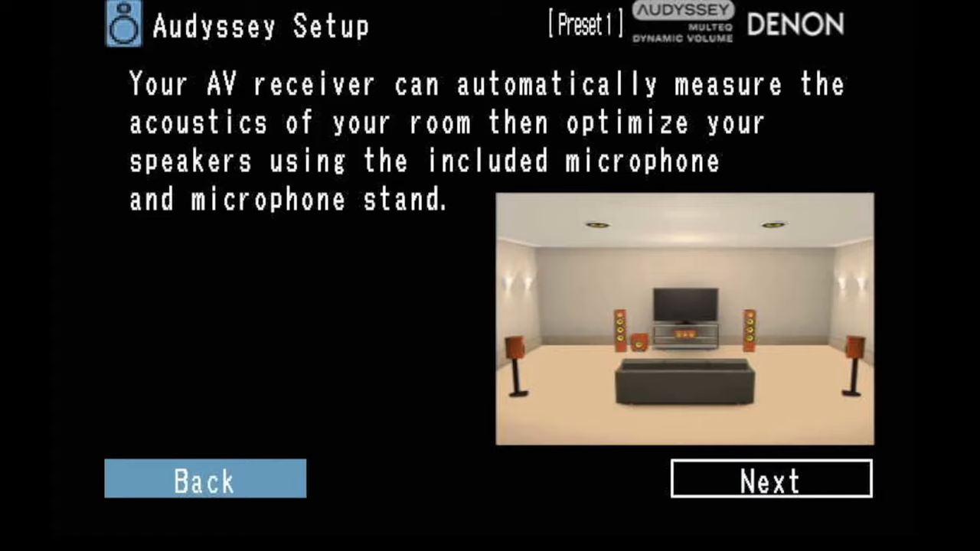
left_click(770, 480)
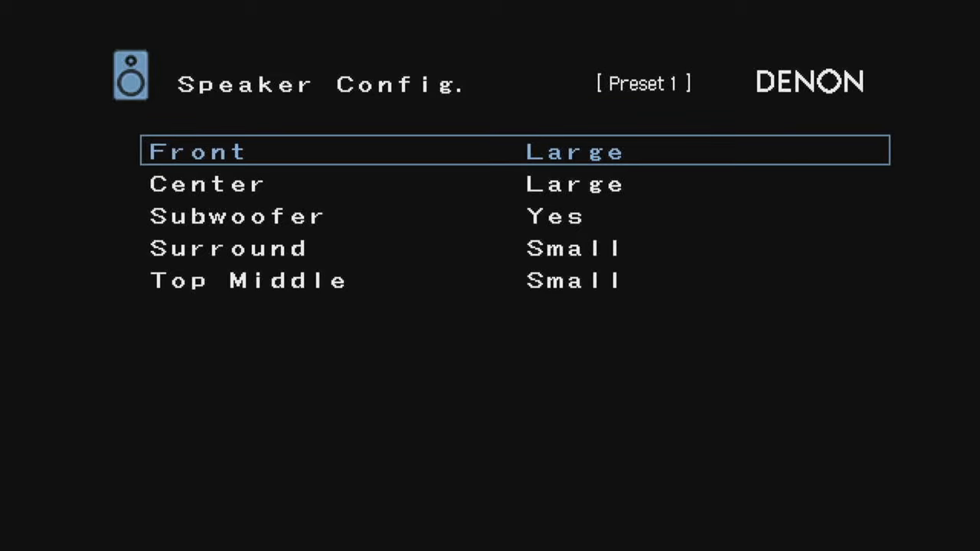
Step: Leave Subwoofer and Surround sizes unchanged and open Preset 1 Distances (Front L 12.3ft, Subwoofer 25.3ft)
key("down")
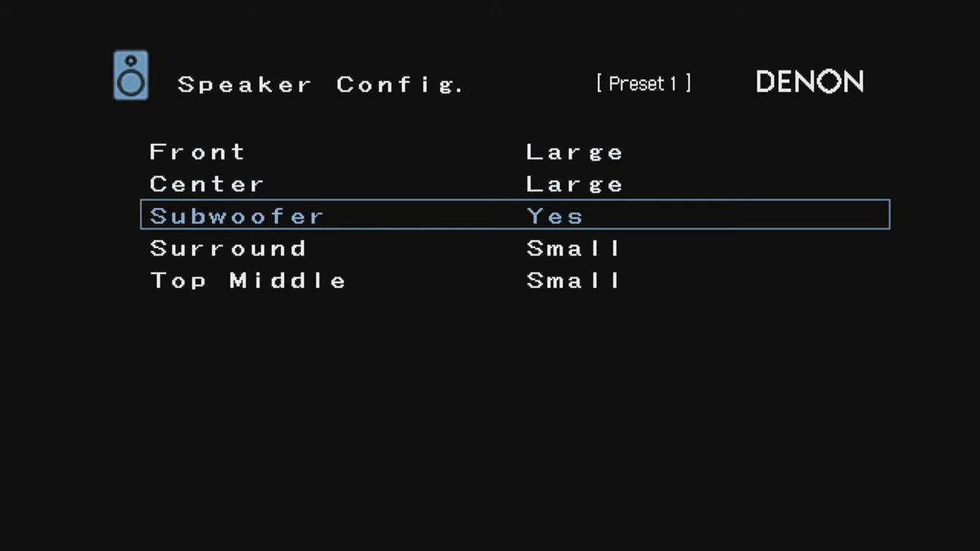
key("Down")
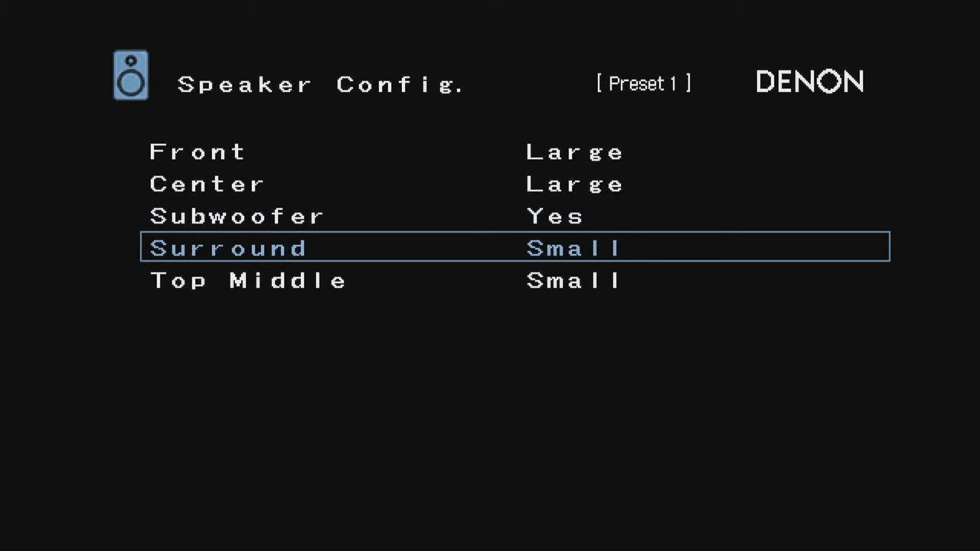
key("Down")
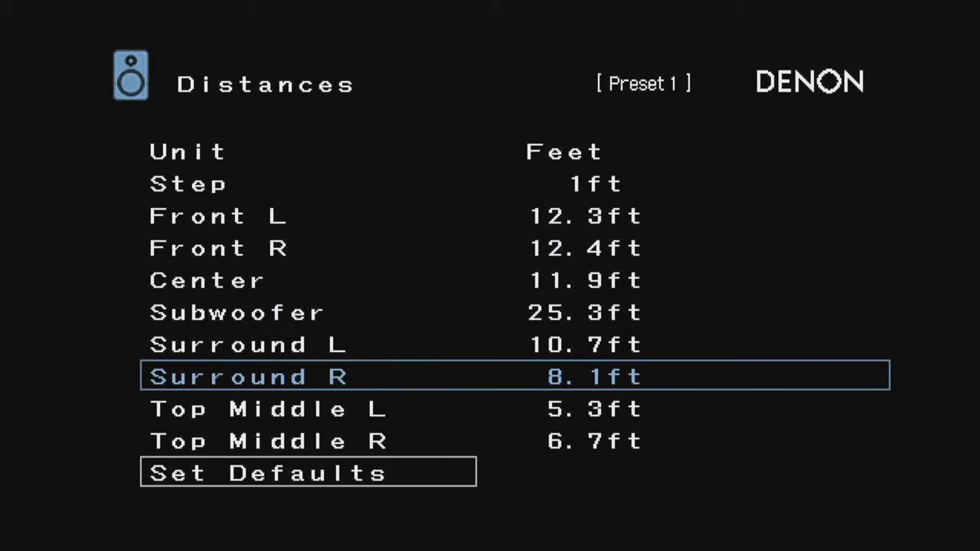
key("Down")
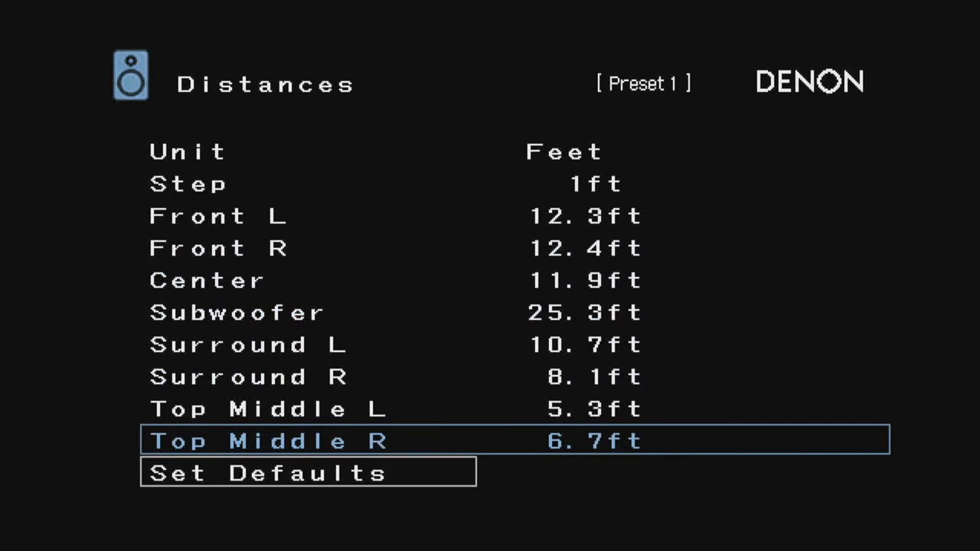
key("up")
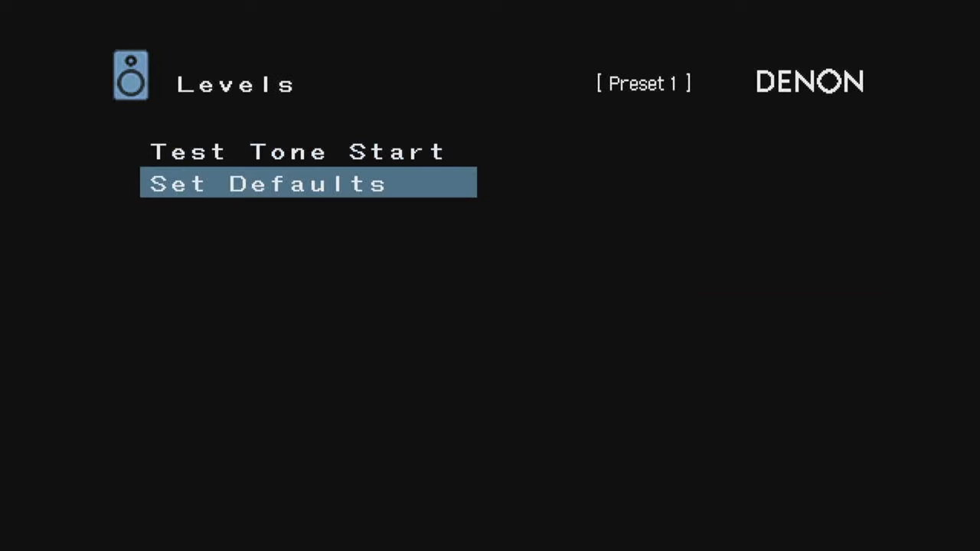
Step: Run the Levels test tone to review channel dB values, then reach Crossovers (Surround 80Hz, Top Middle 100Hz)
left_click(297, 151)
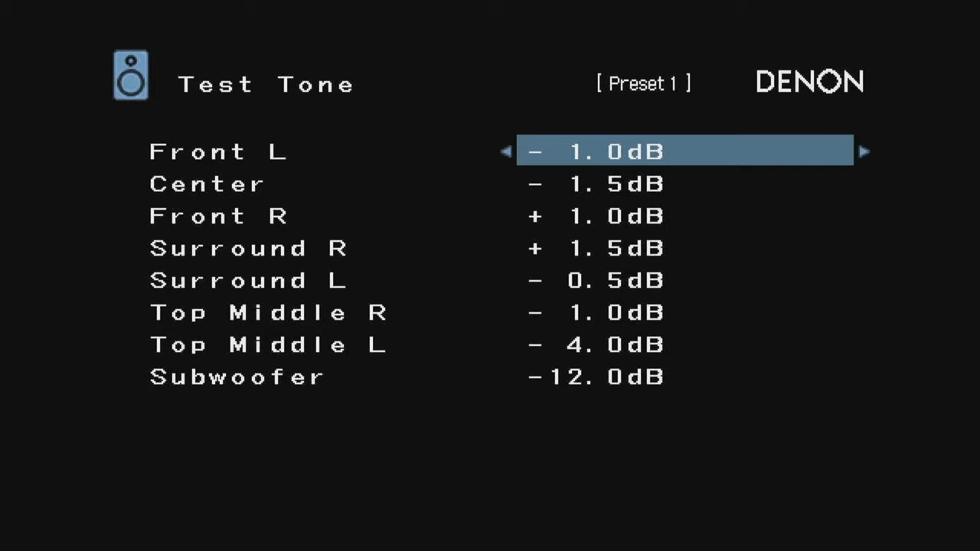
key("Down")
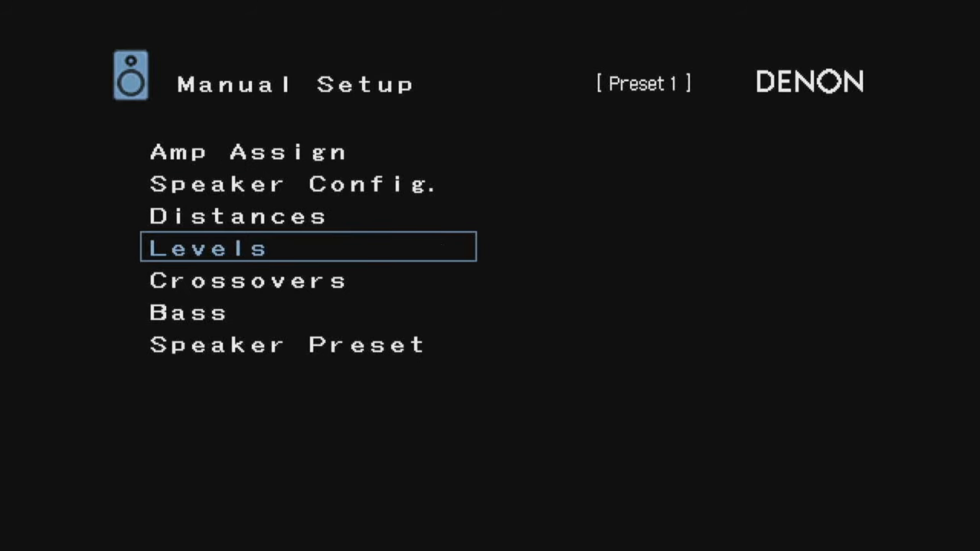
left_click(248, 280)
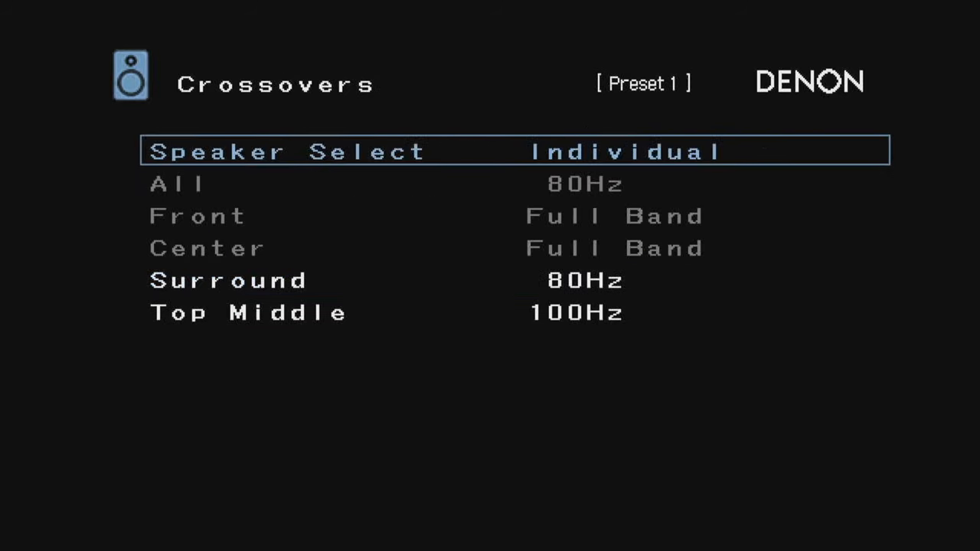
Step: Switch Subwoofer Mode from LFE+Main to LFE, leaving LPF for LFE at 120Hz
key("Down")
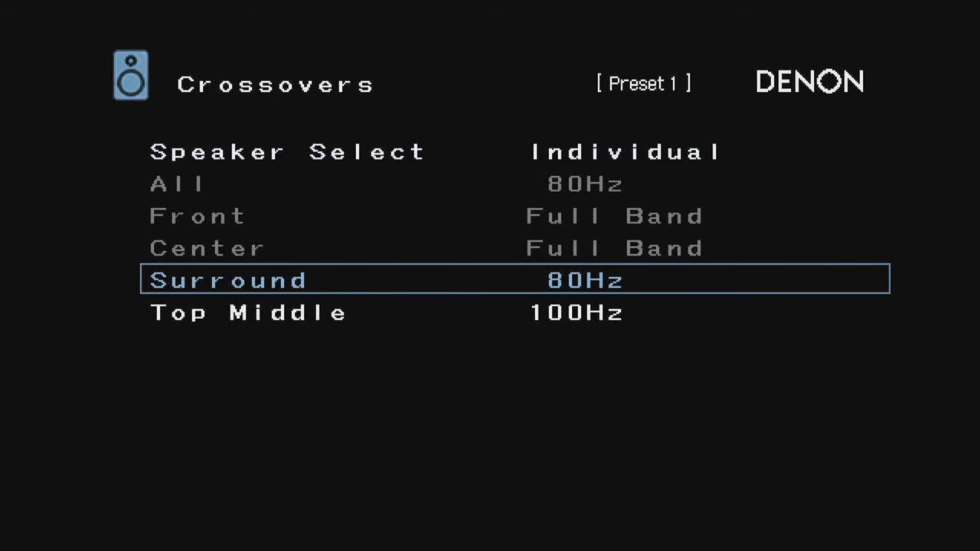
key("Down")
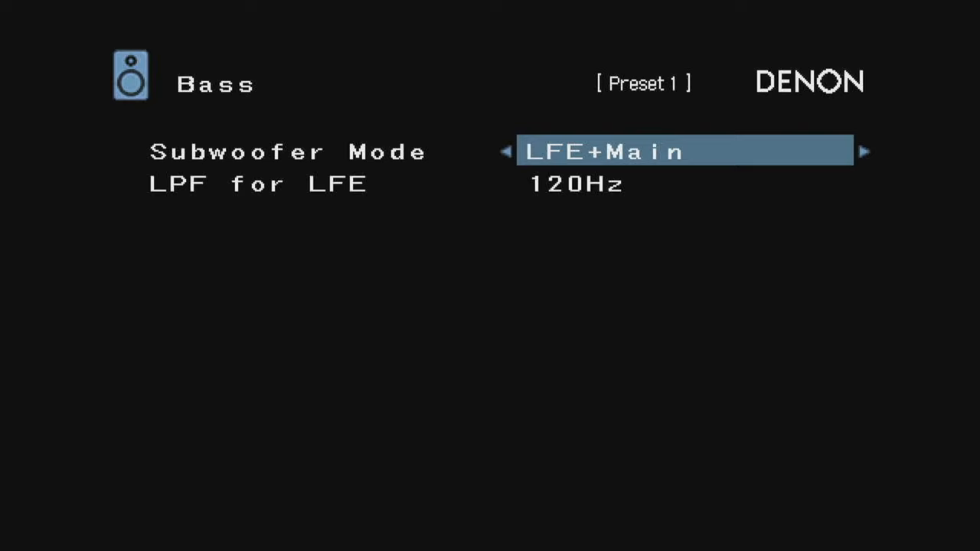
left_click(506, 151)
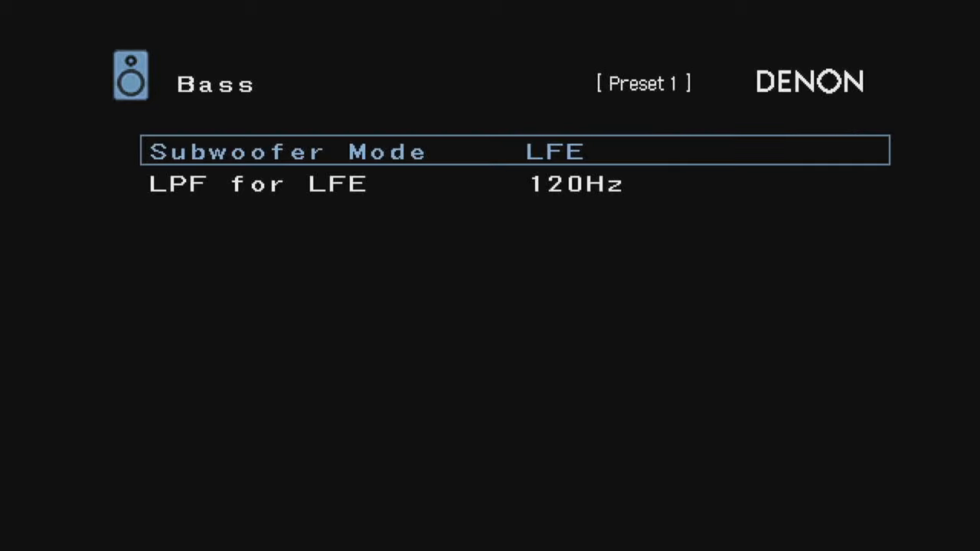
key("Down")
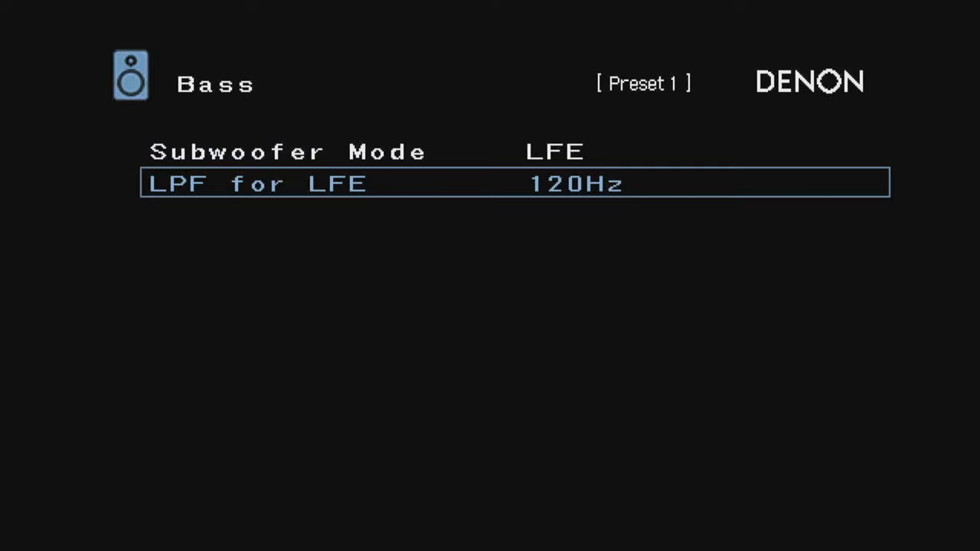
Step: Set LPF for LFE to 150Hz after briefly reaching 180Hz, then back out to the Setup Menu
left_click(863, 183)
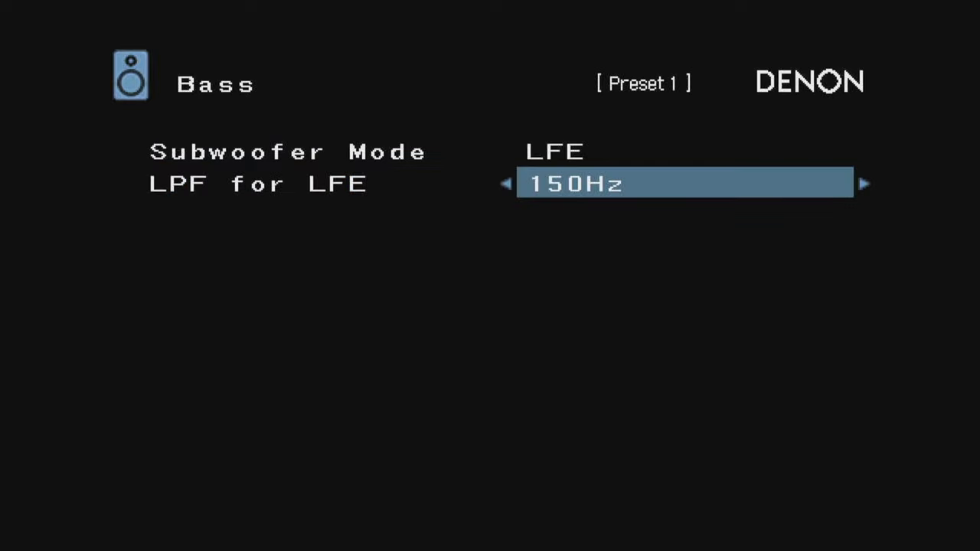
left_click(864, 184)
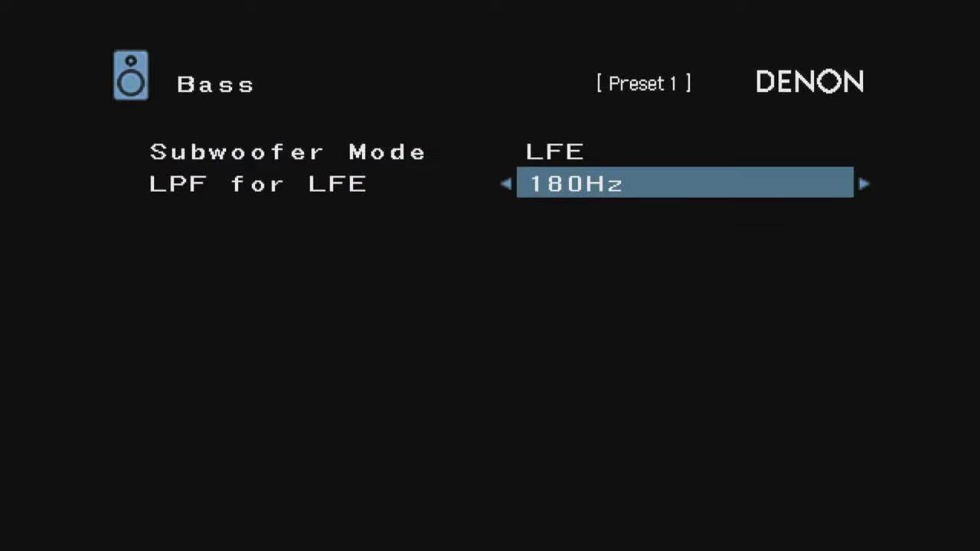
left_click(506, 184)
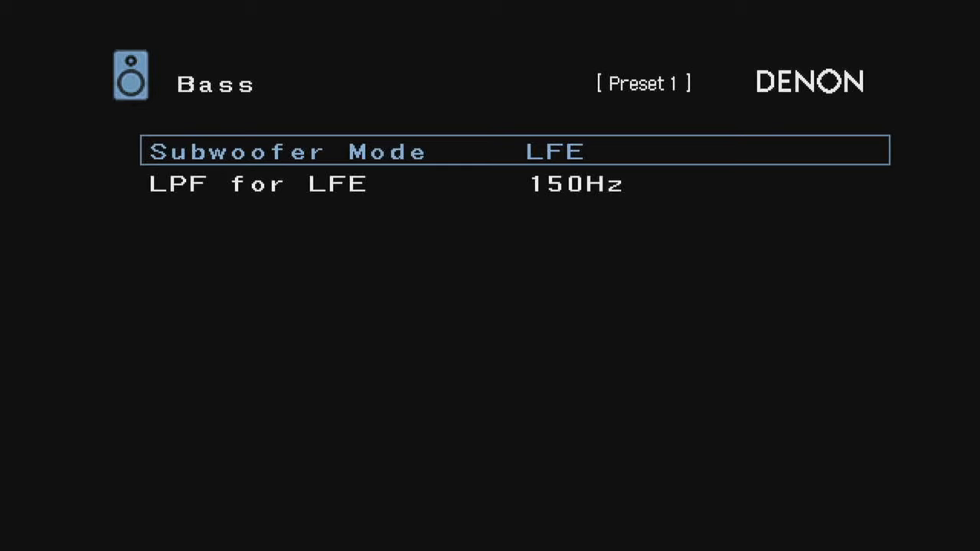
key("Down")
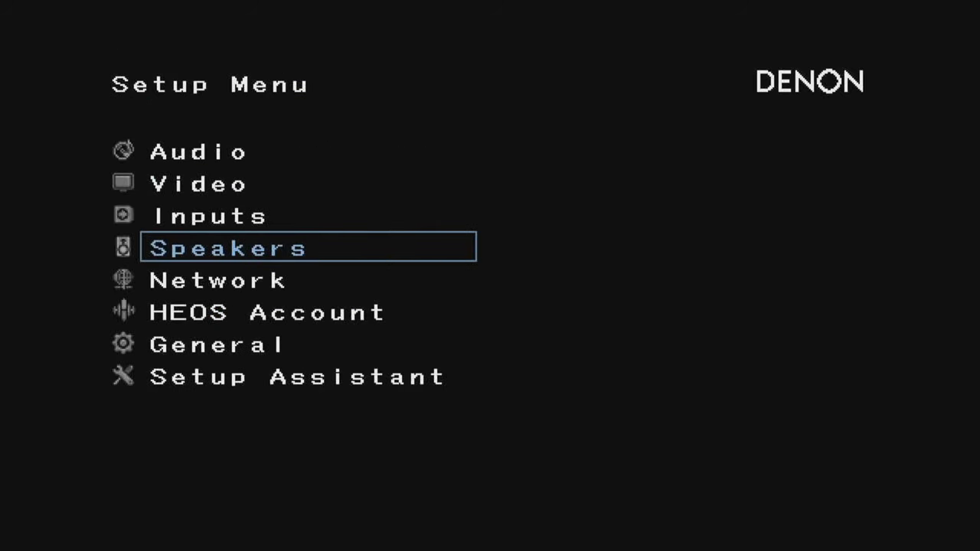
left_click(218, 280)
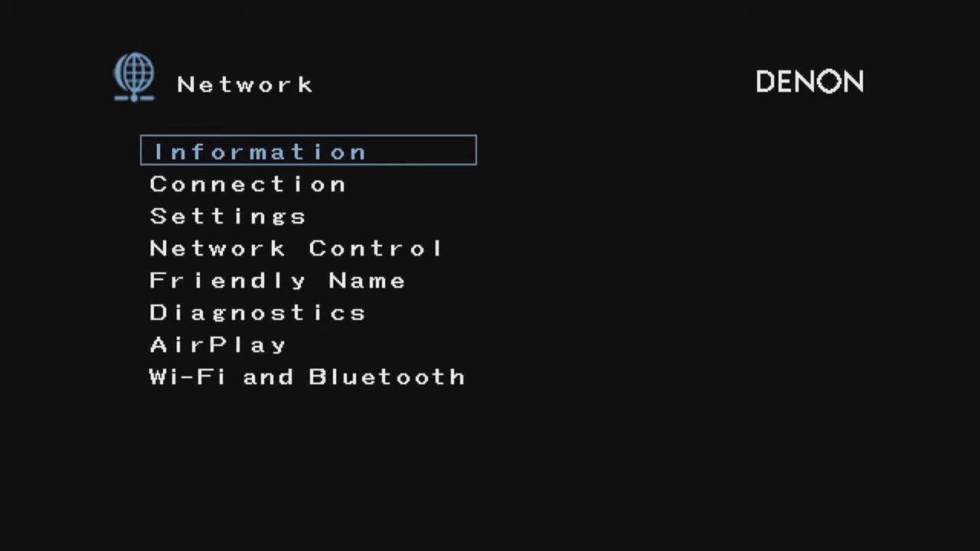
left_click(245, 185)
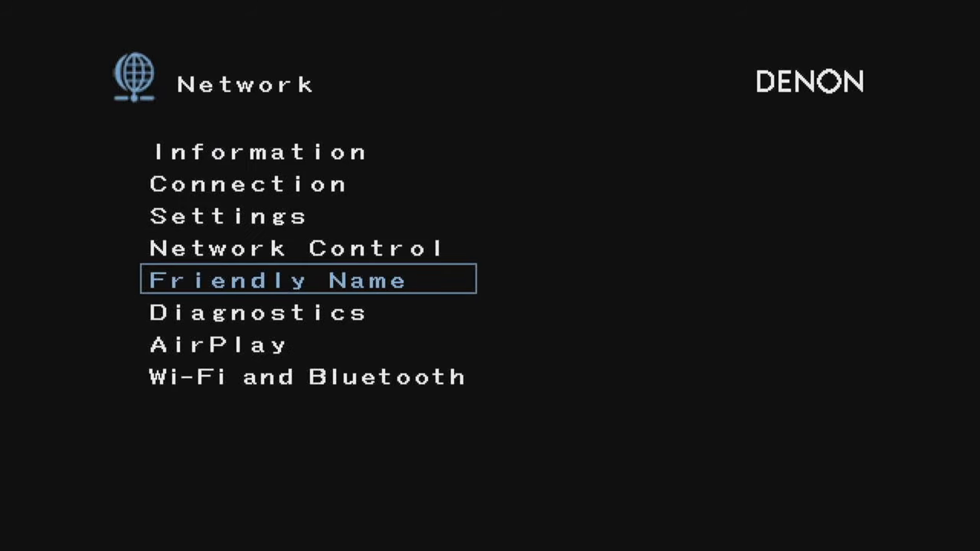
key("Down")
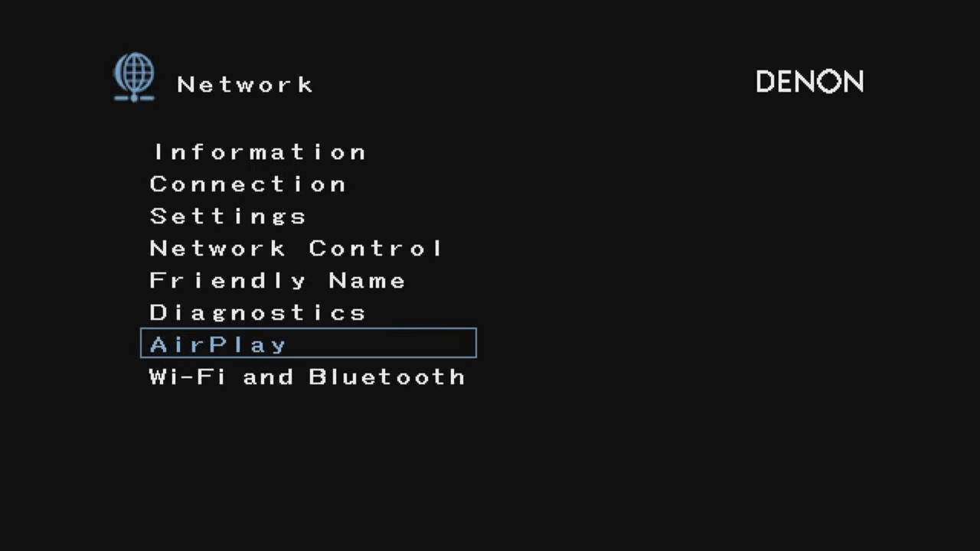
key("up")
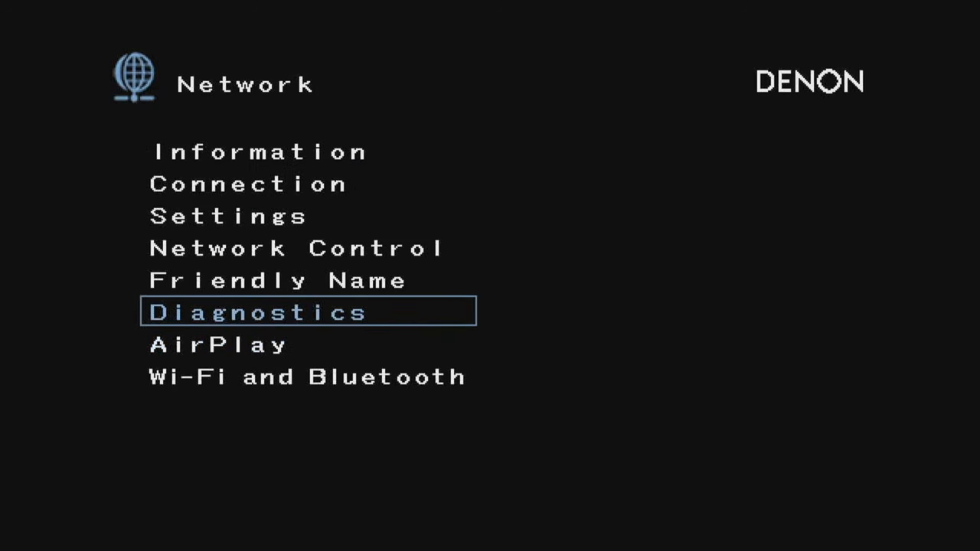
key("Up")
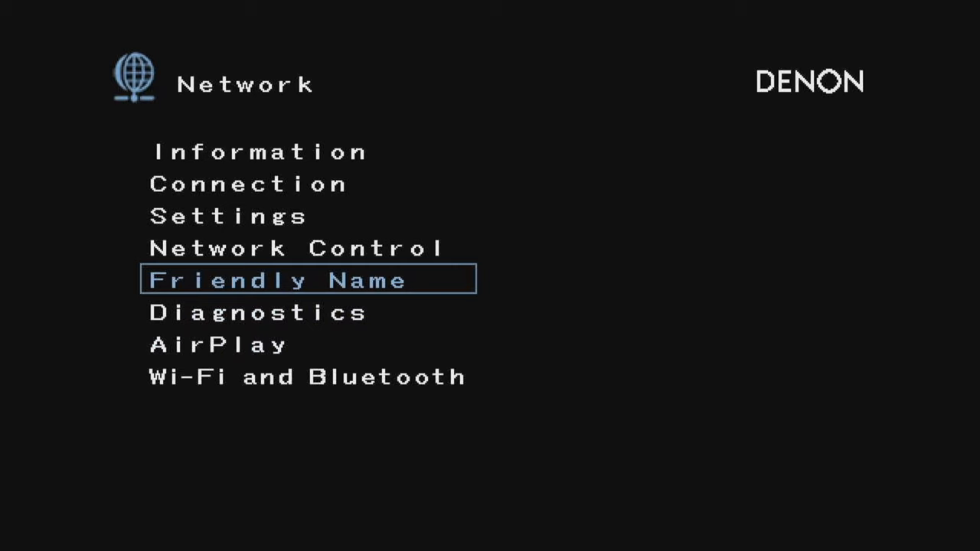
key("Down")
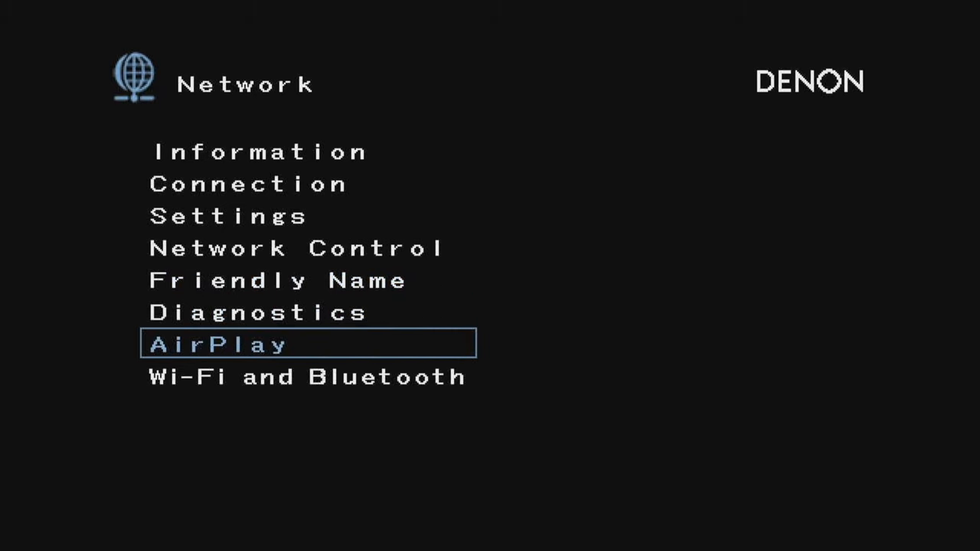
key("Down")
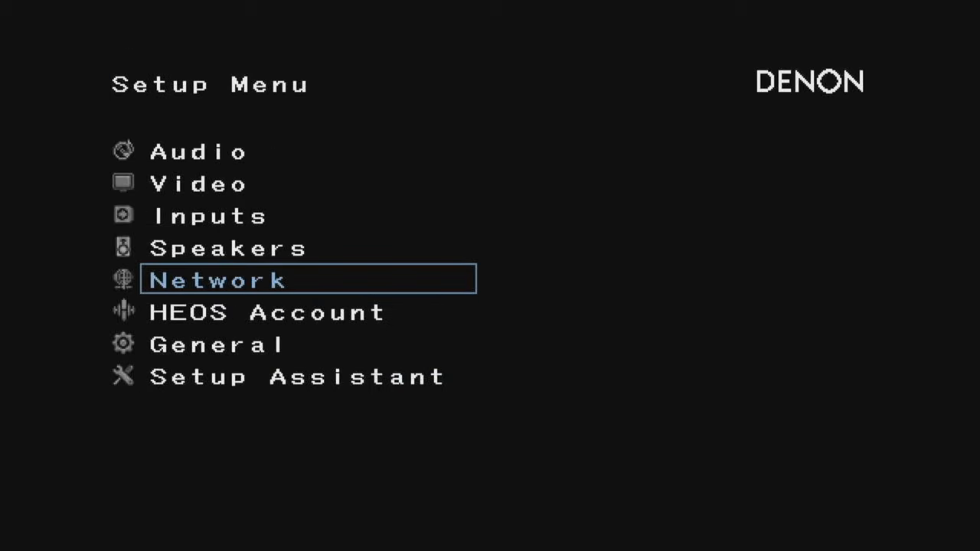
Step: Under General > ECO, set Mode to On with Auto Standby left Off
key("Down")
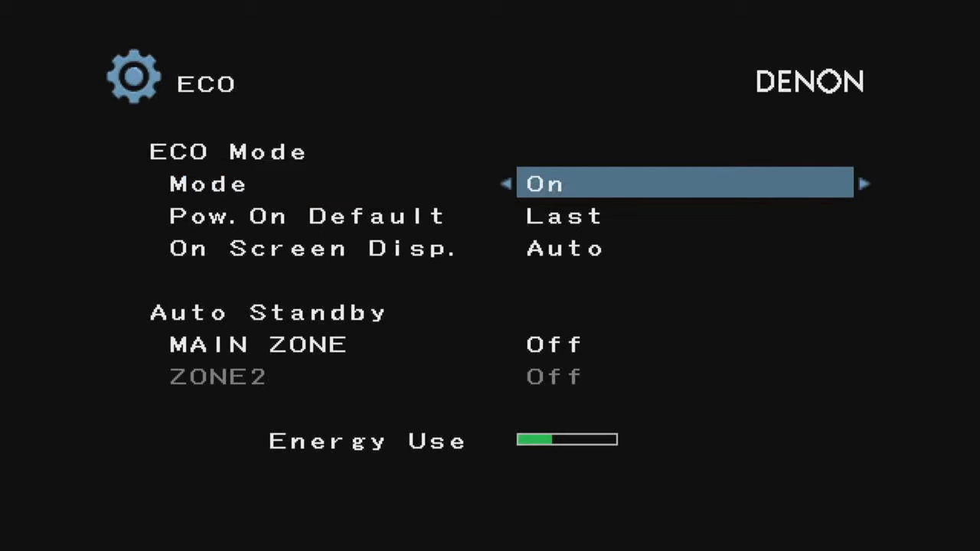
left_click(864, 184)
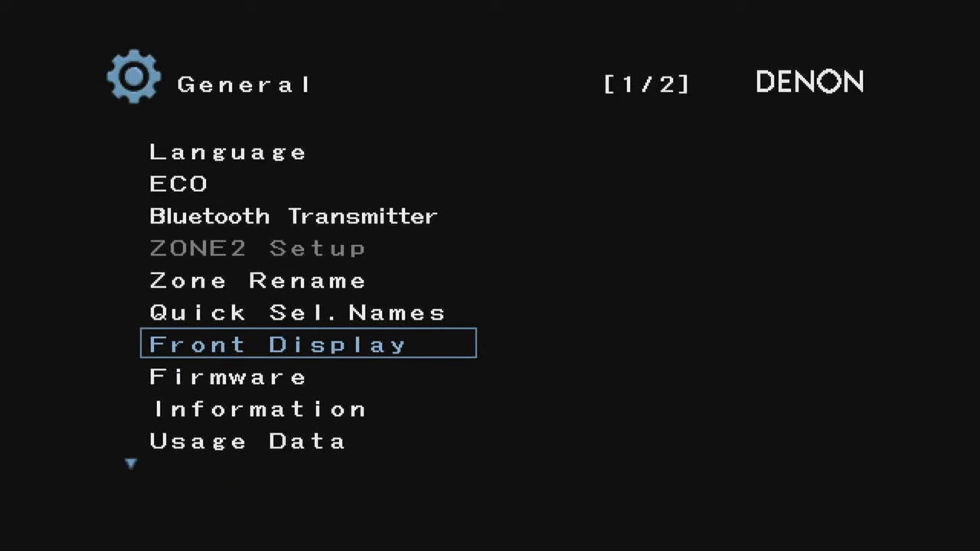
Step: Check Firmware settings down to Upgrade Notice, then show General page 2 (Save & Load, Setup Lock, Reset)
key("Down")
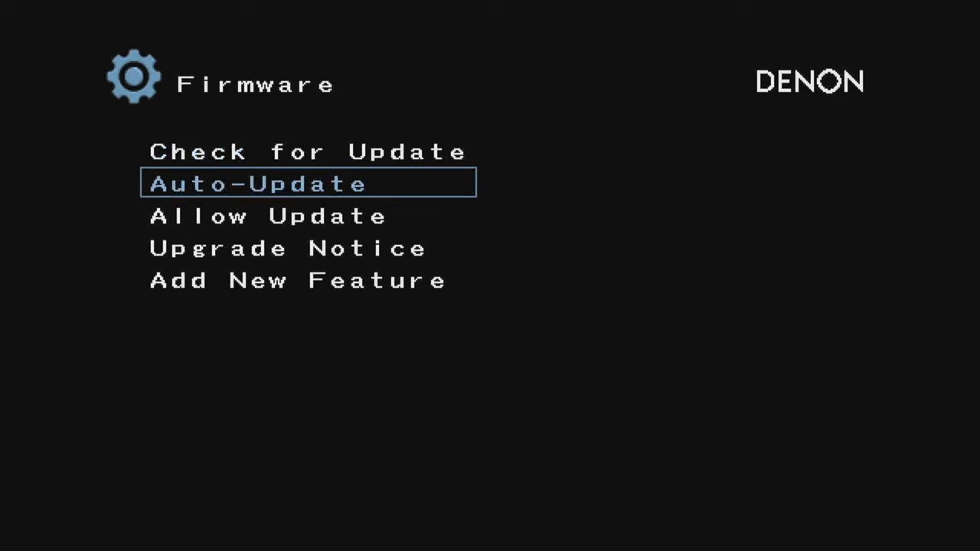
key("Down")
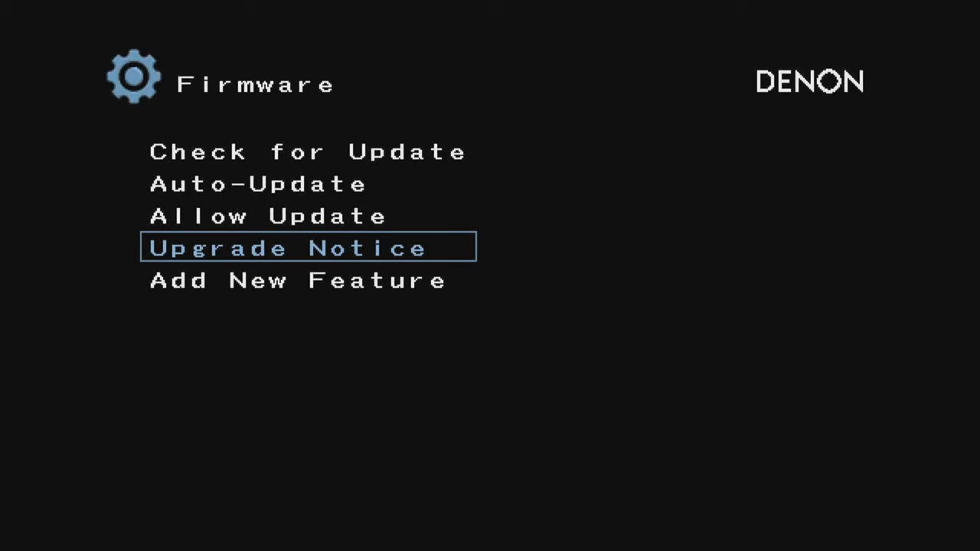
key("Up")
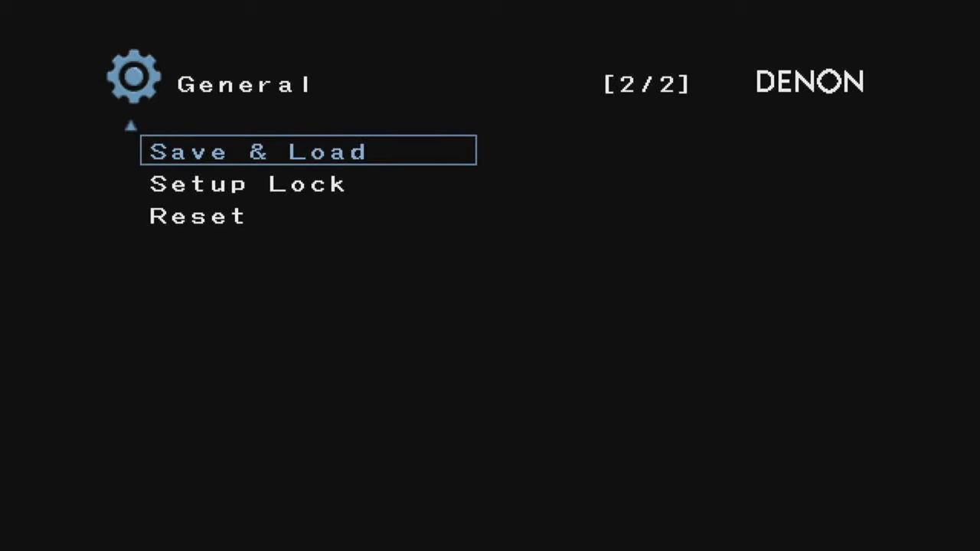
Step: Back out of General to the Setup Menu and highlight Setup Assistant
key("down")
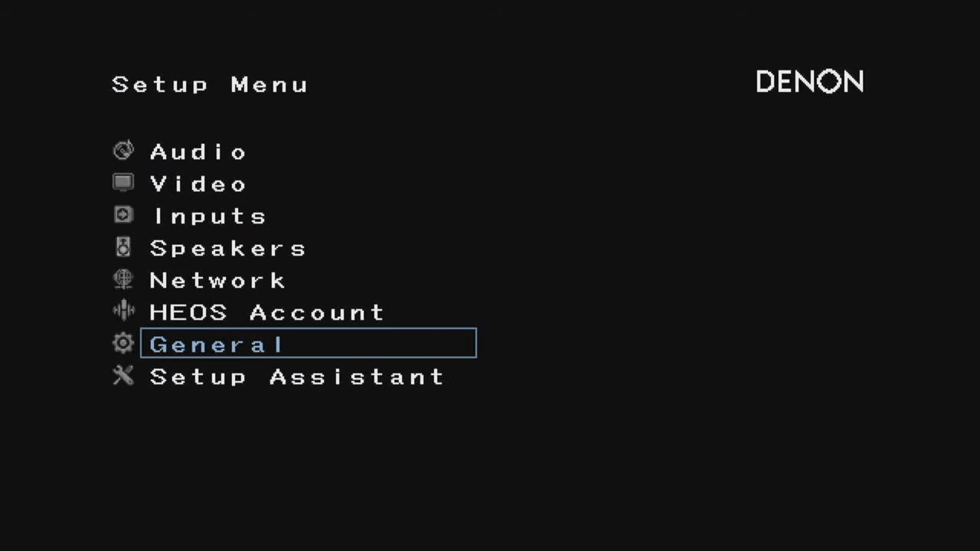
key("Down")
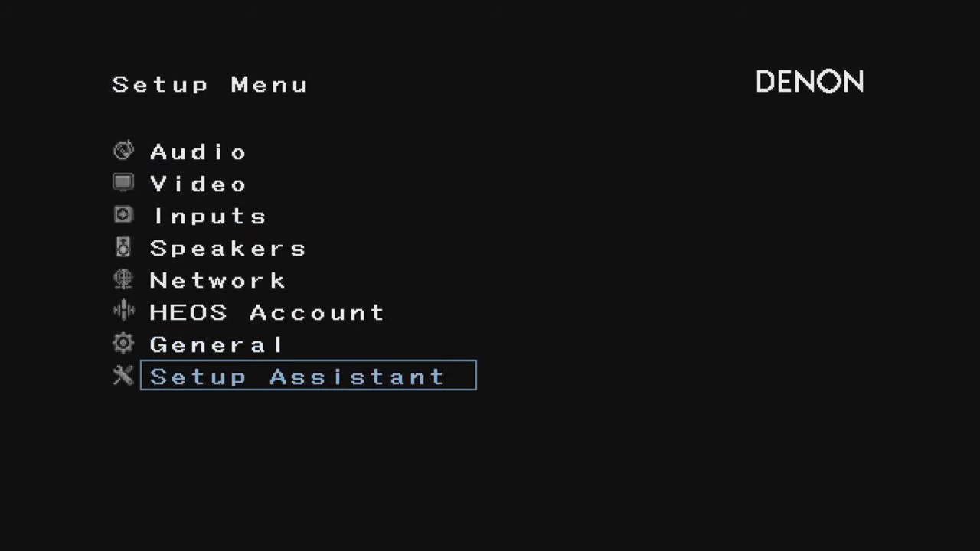